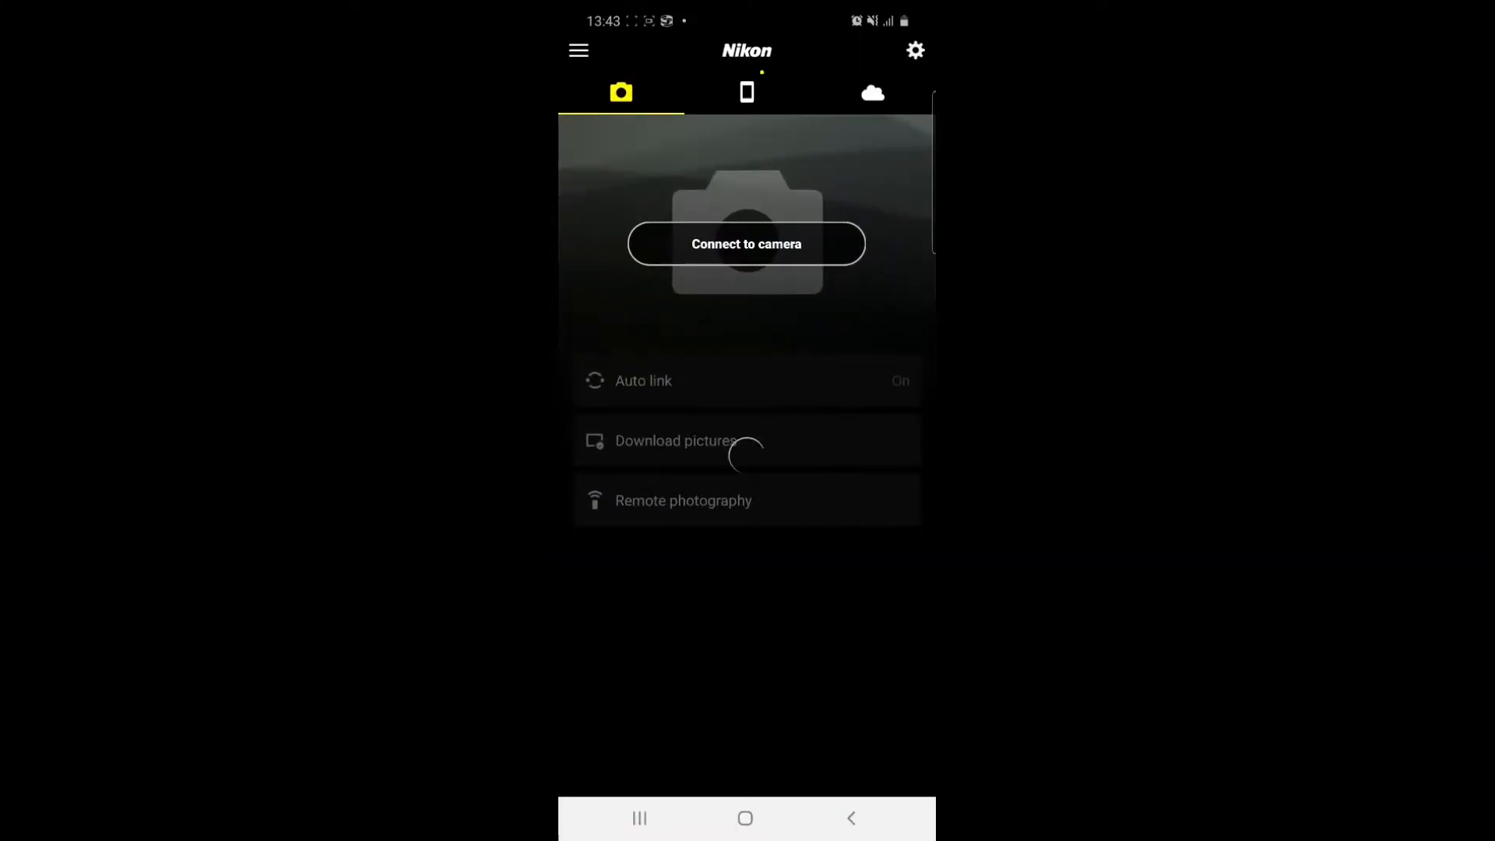
- Choose Connect to camera with a one-time Wi-Fi connection to show the network-joining instructions
click(746, 243)
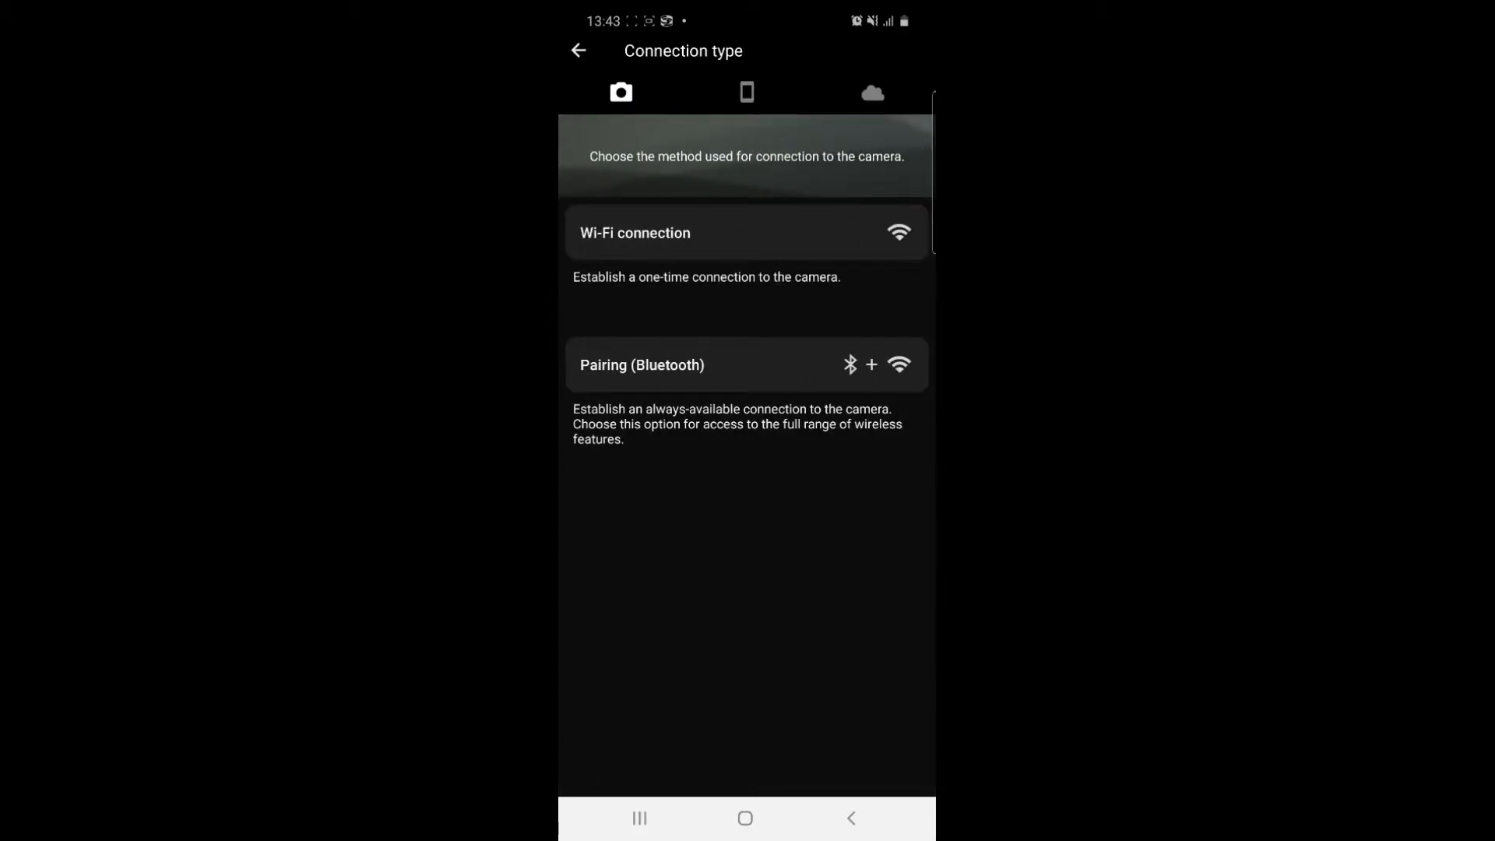
click(747, 365)
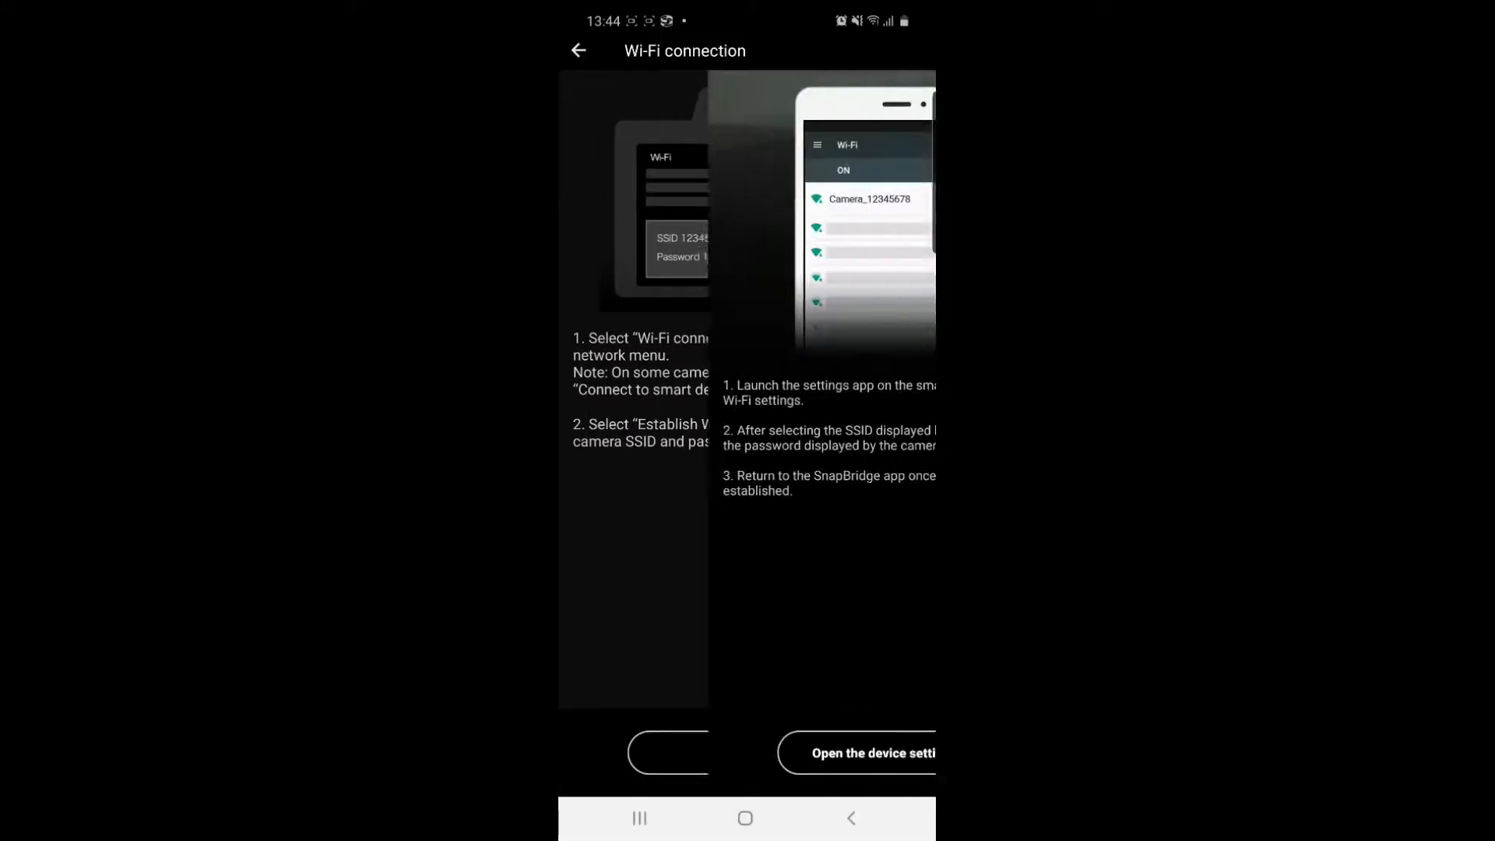
- Join the camera's Wi-Fi network from device settings and acknowledge the connected message
click(863, 753)
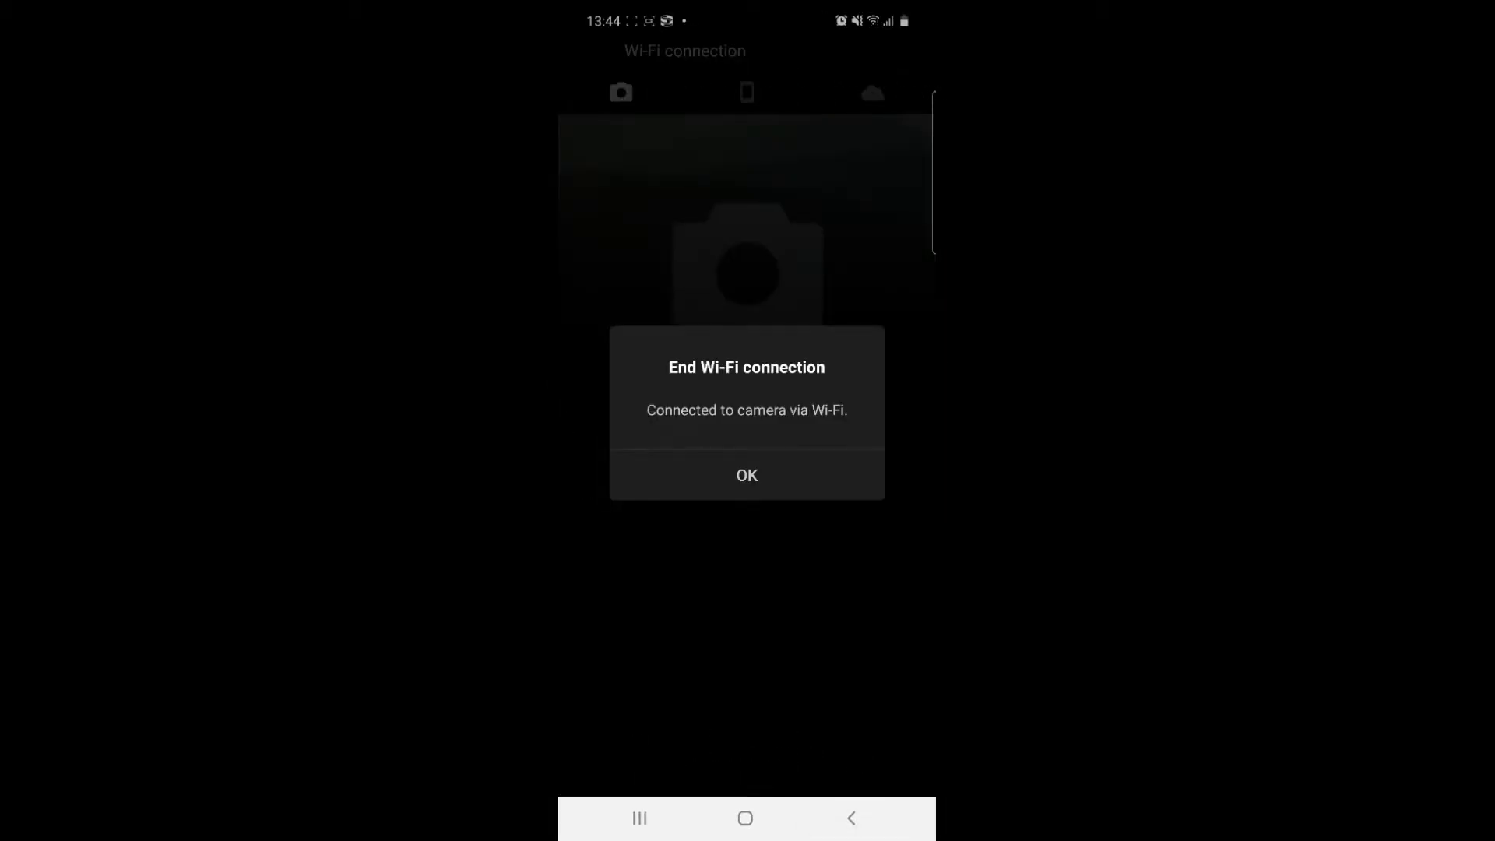
click(747, 475)
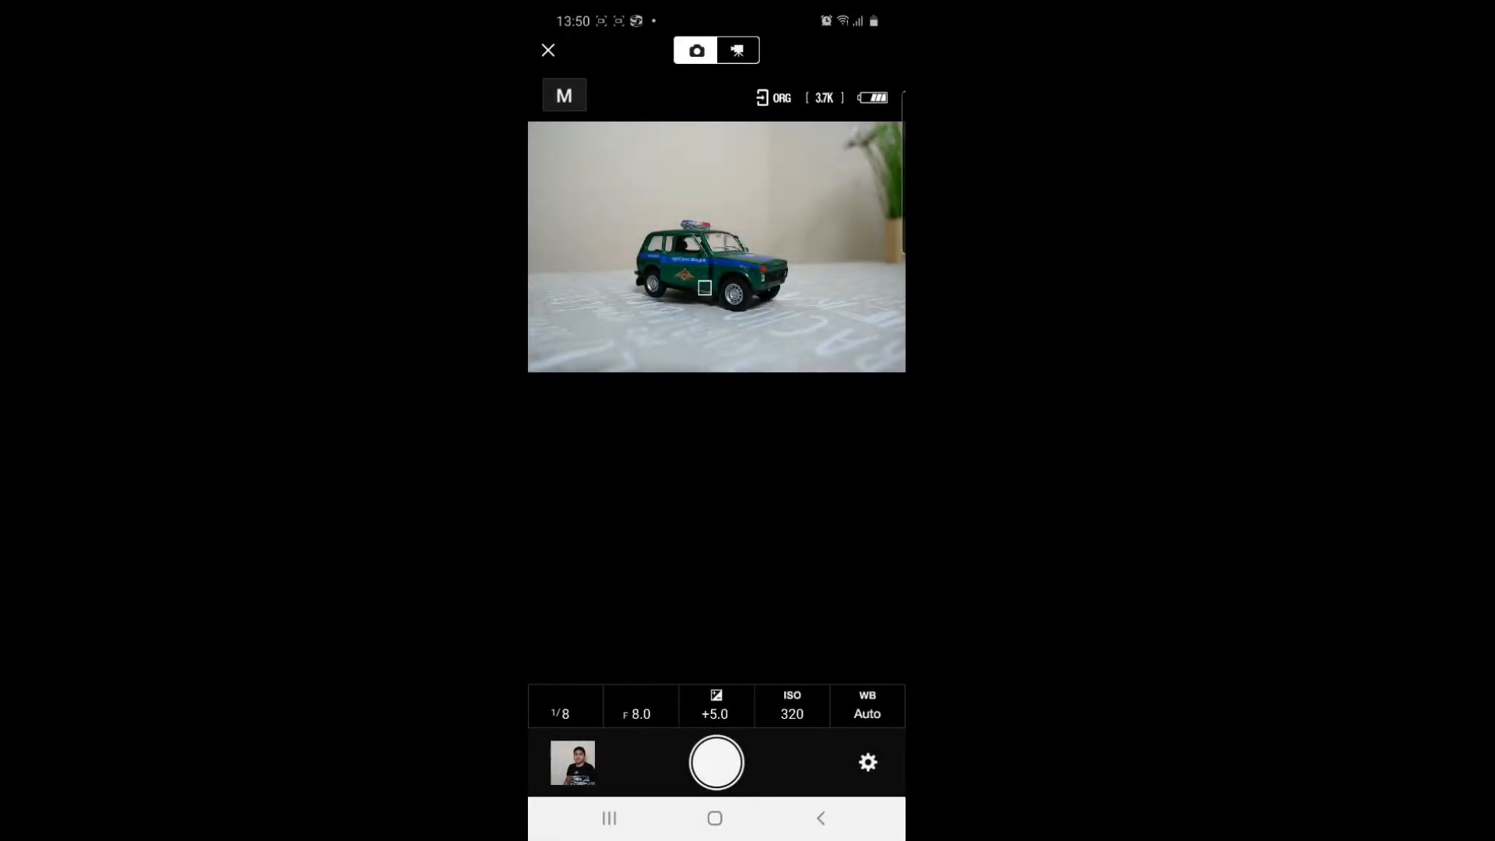
- Move the focus point onto the toy car and drop exposure compensation from +5.0 to -1.3
click(741, 328)
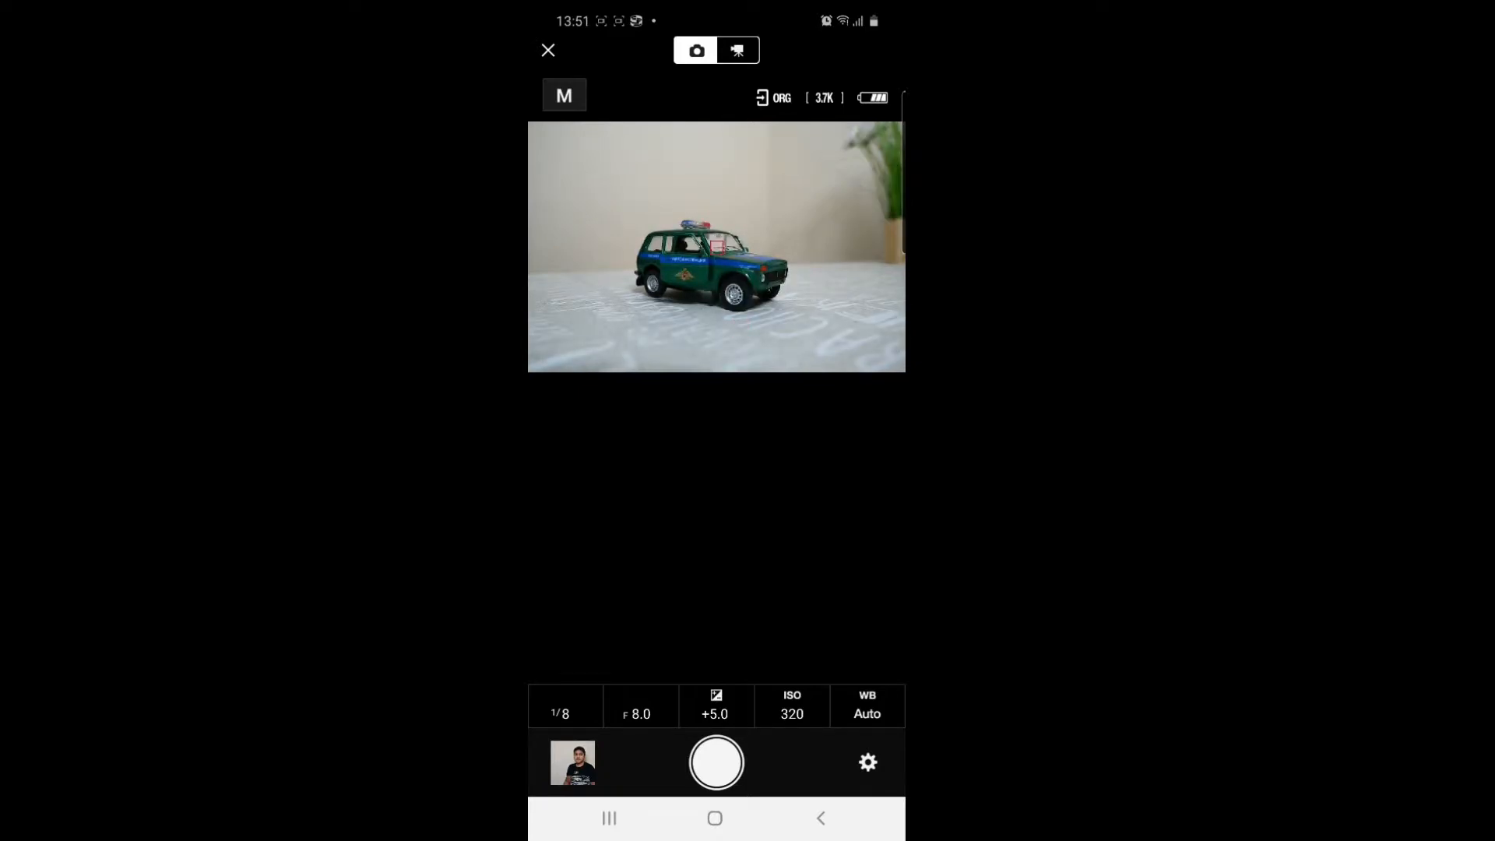
click(608, 341)
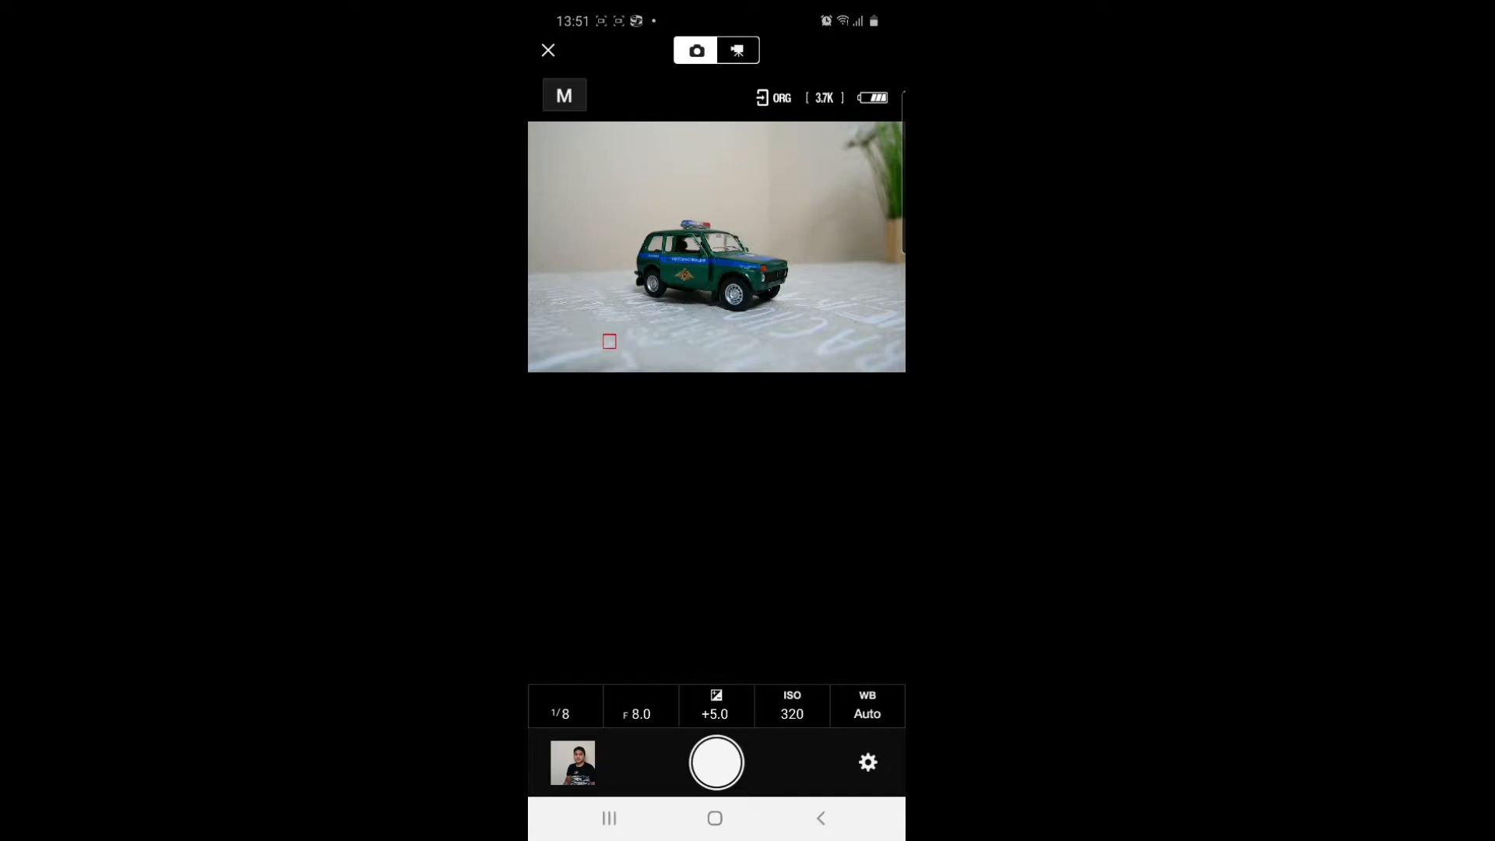
click(823, 354)
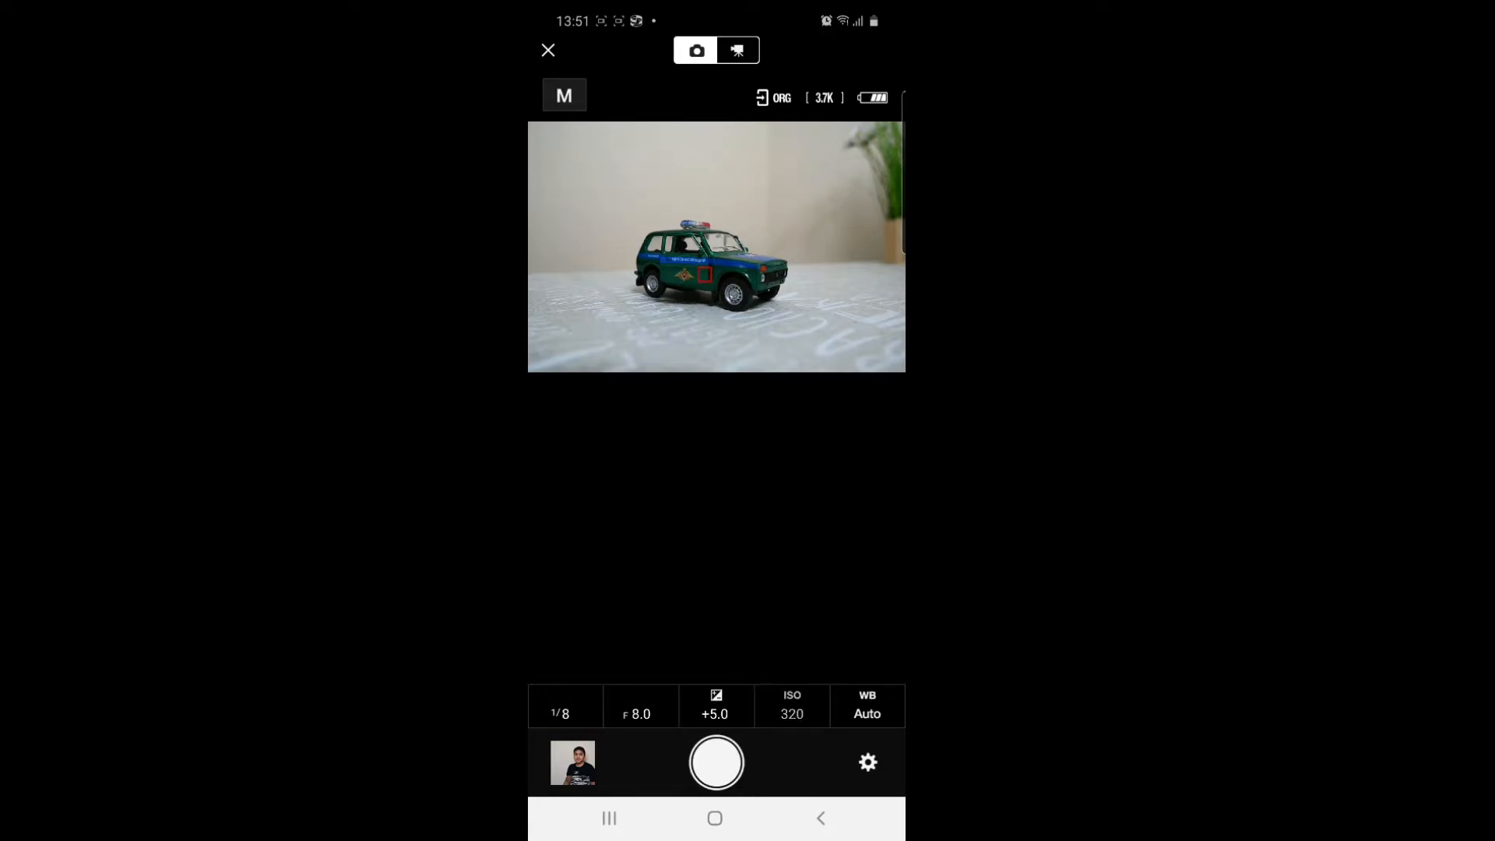
click(792, 706)
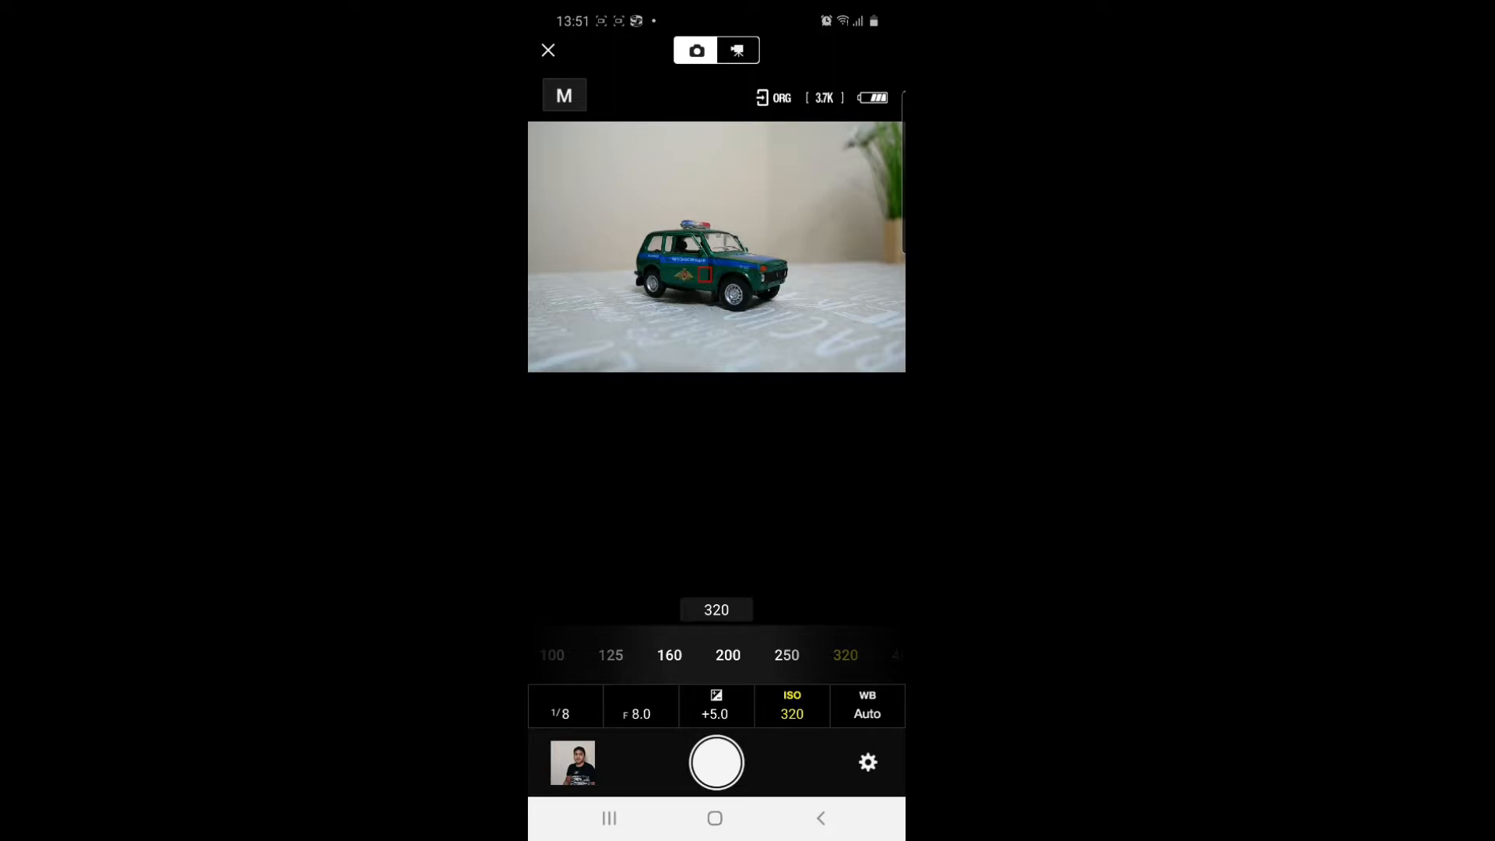
click(715, 706)
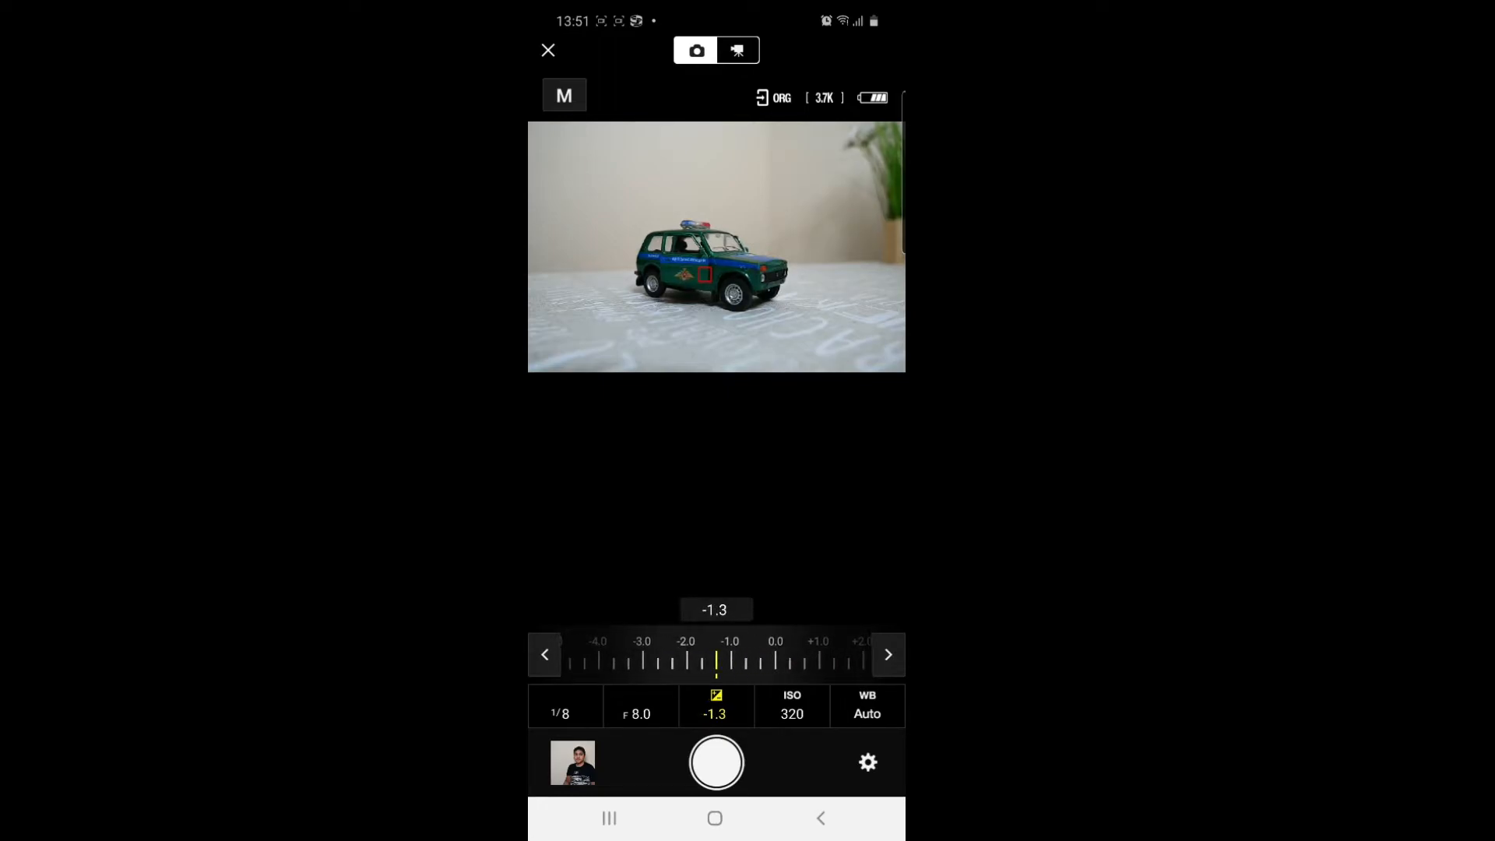
- Set aperture to F4.5 and shutter speed to 1/20, with ISO 320 values showing
click(639, 708)
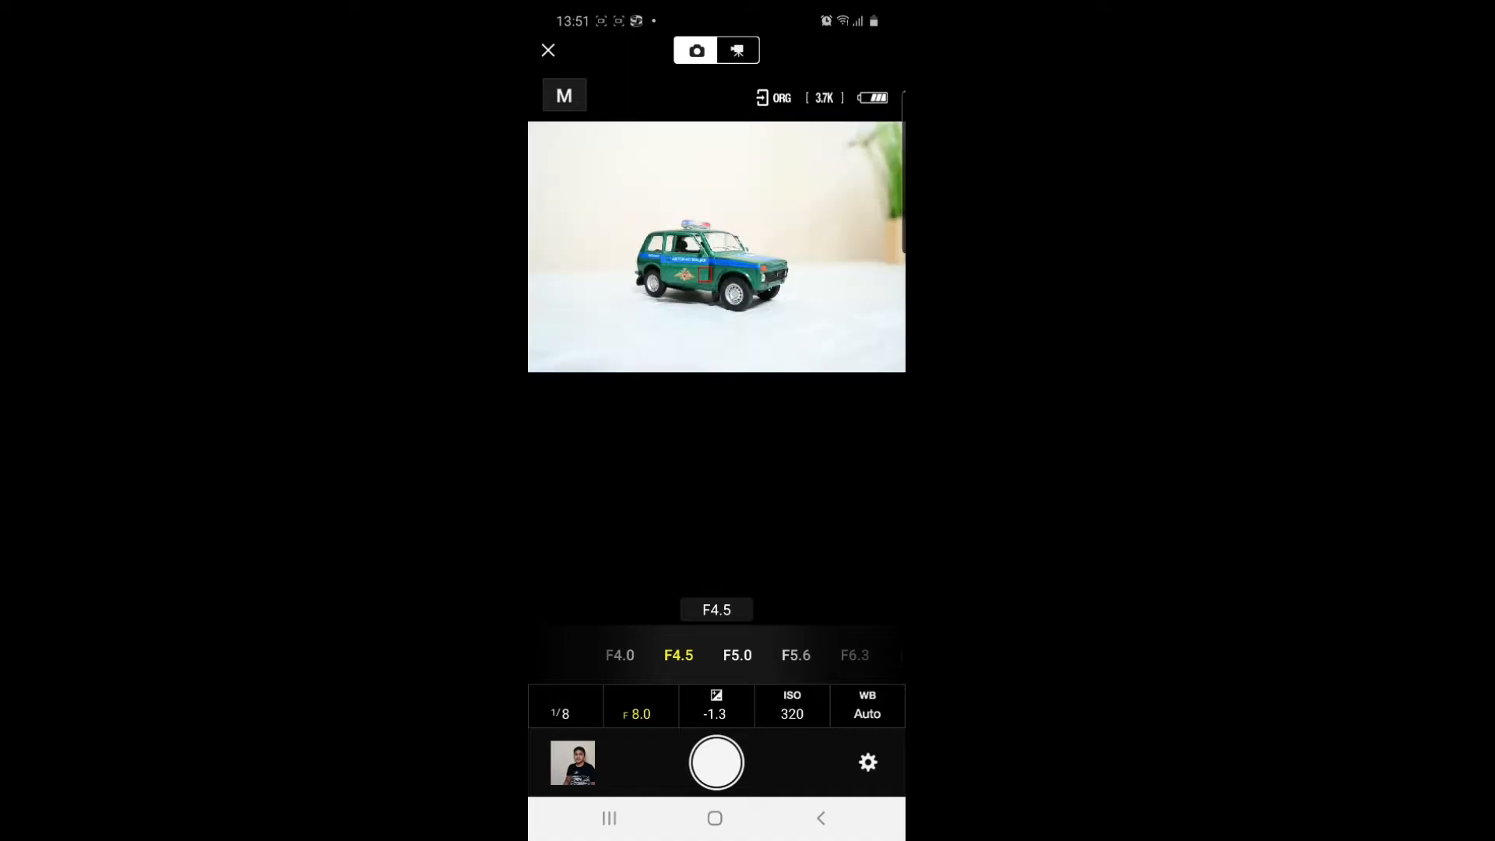
click(561, 707)
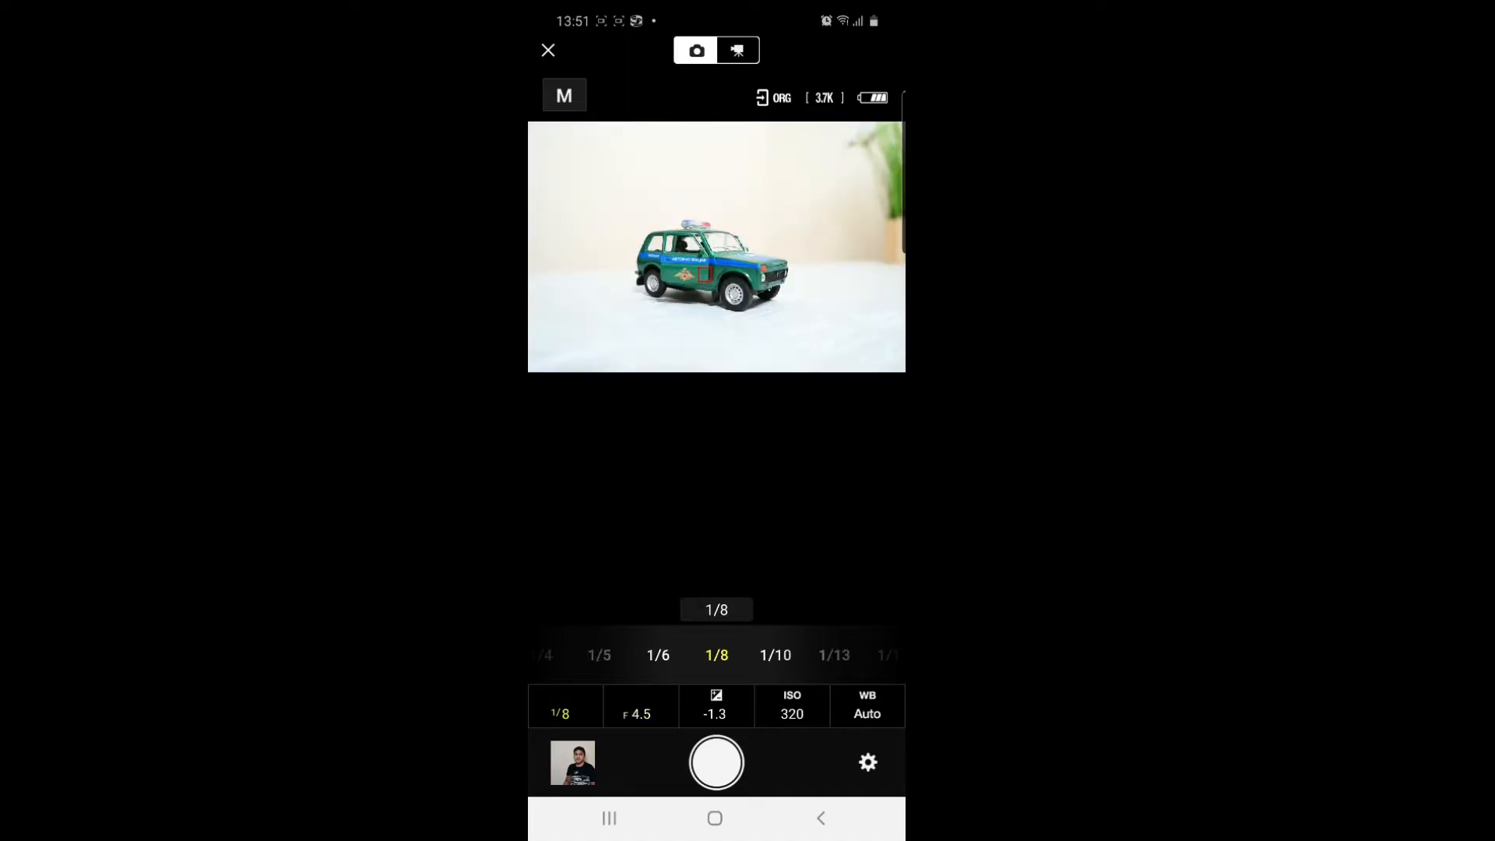
scroll(left, 3)
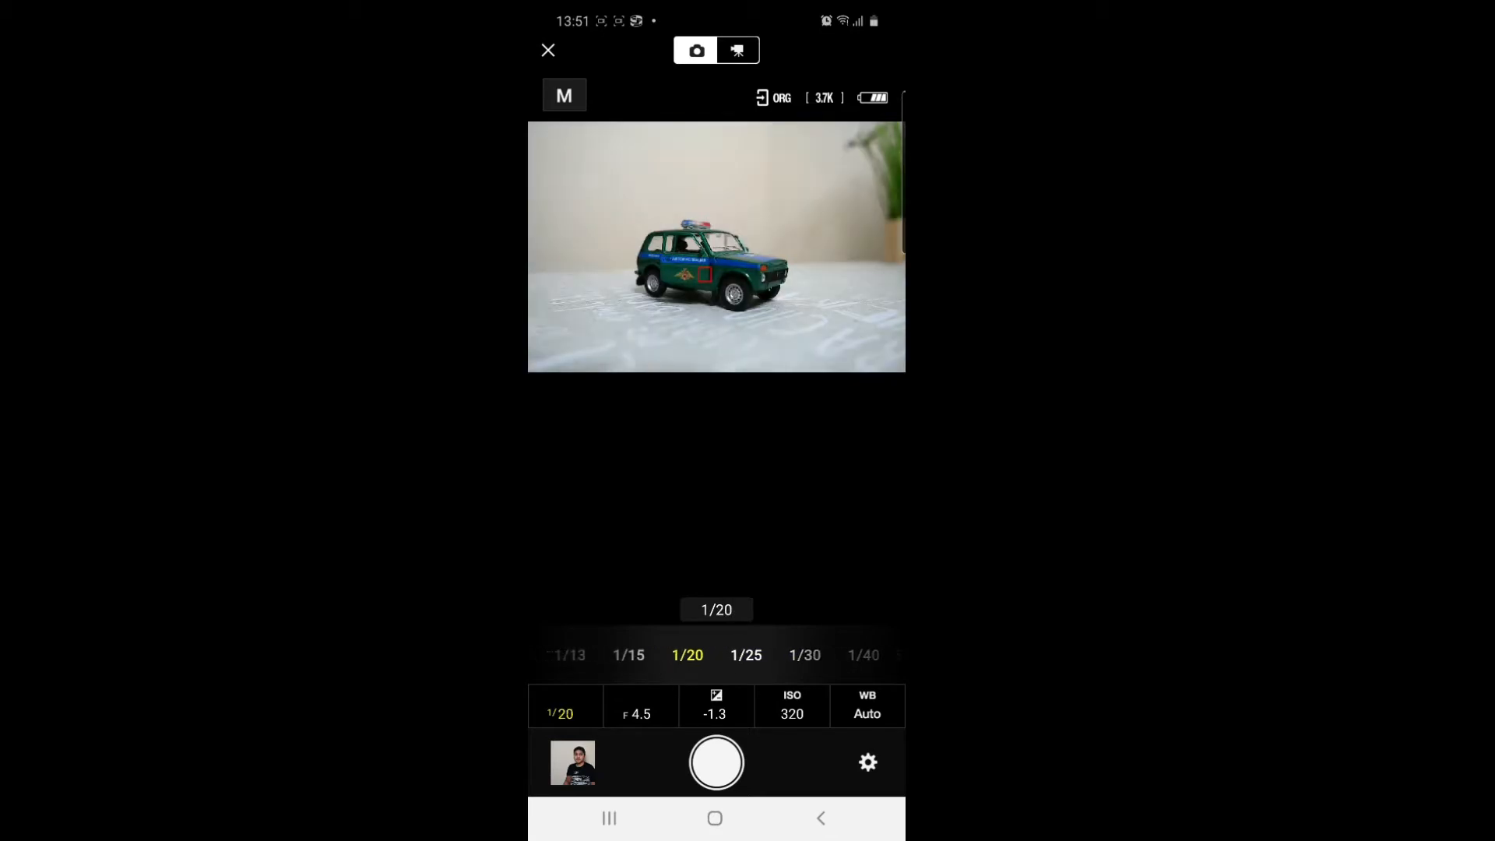
click(561, 713)
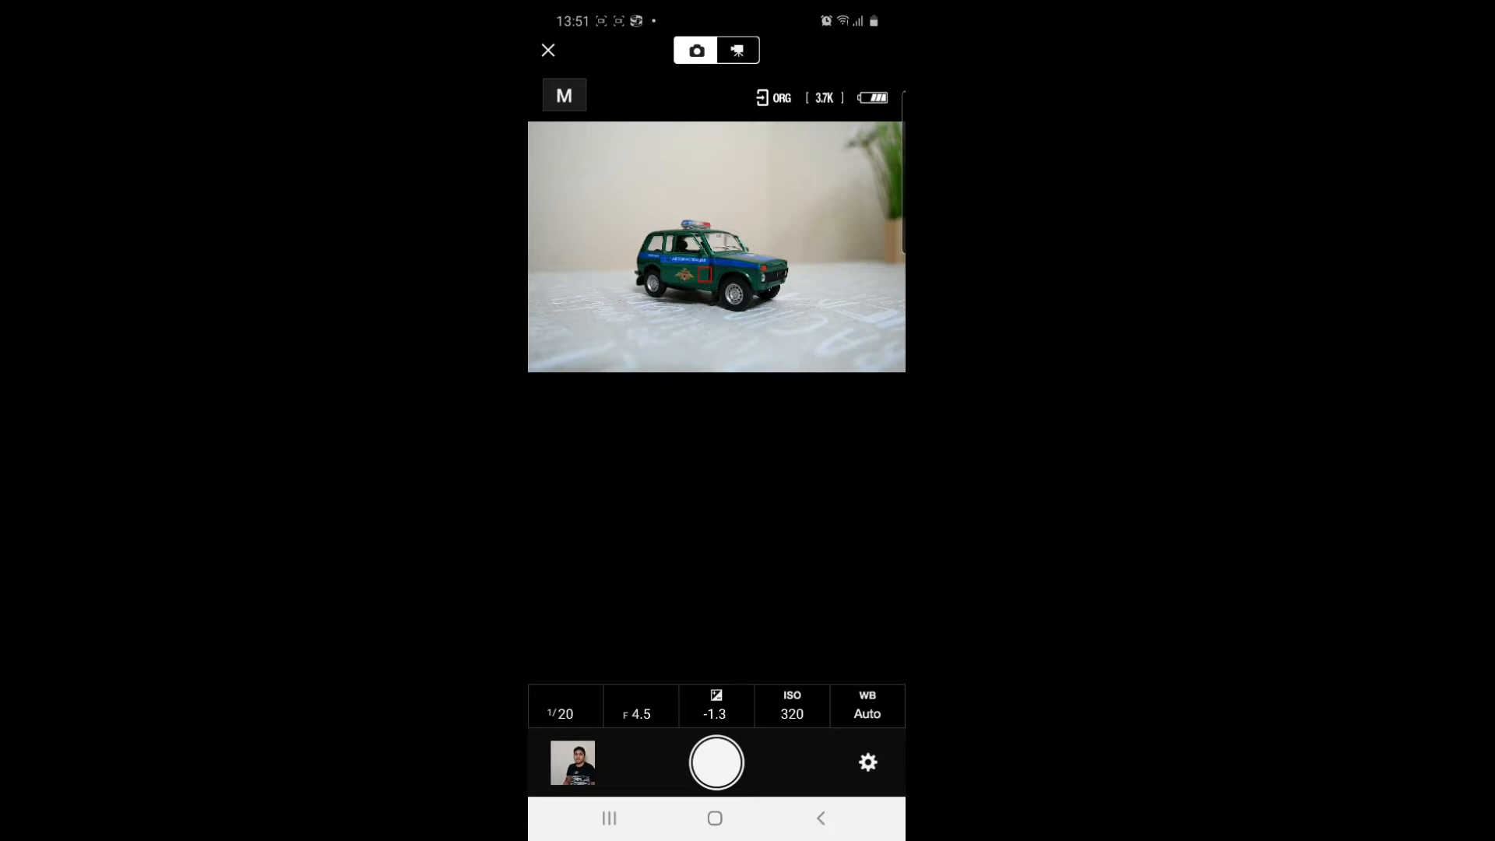
click(791, 706)
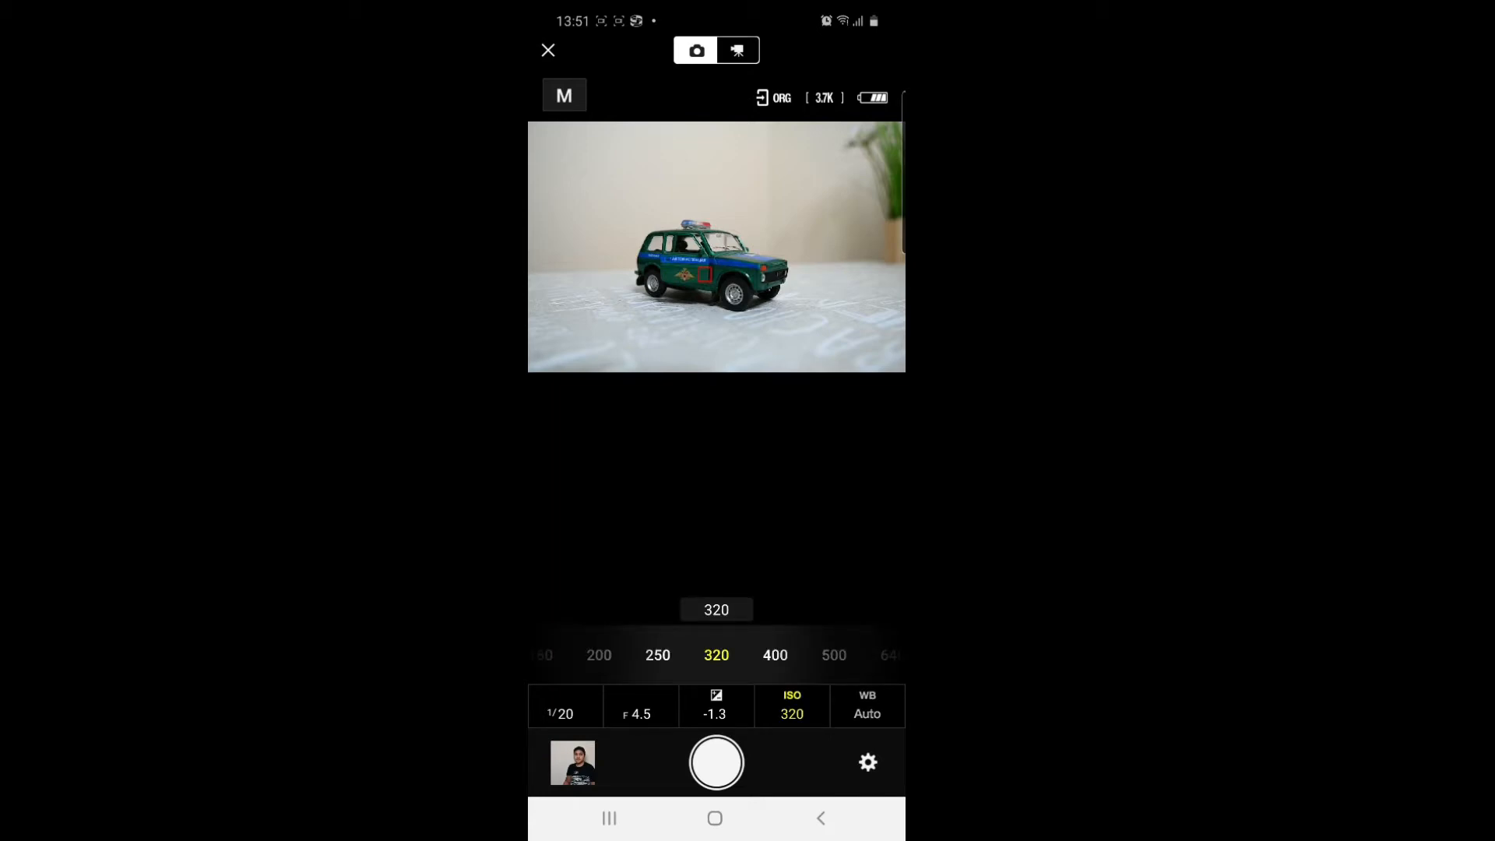
- Preview Sunlight, Flash, Incandescent and Cloudy white balance, then capture the toy car photo
click(867, 705)
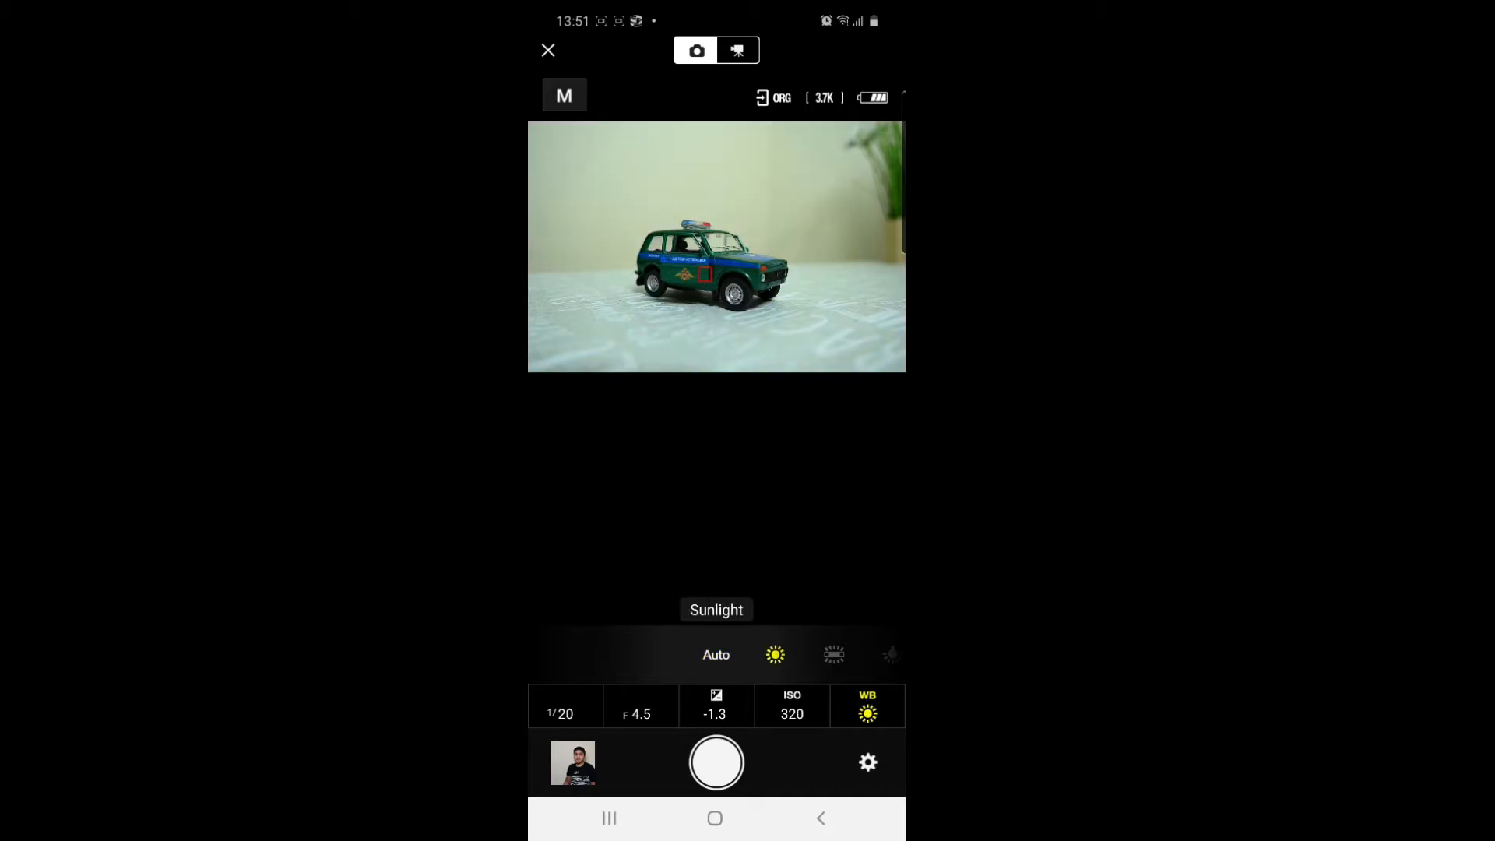
click(834, 655)
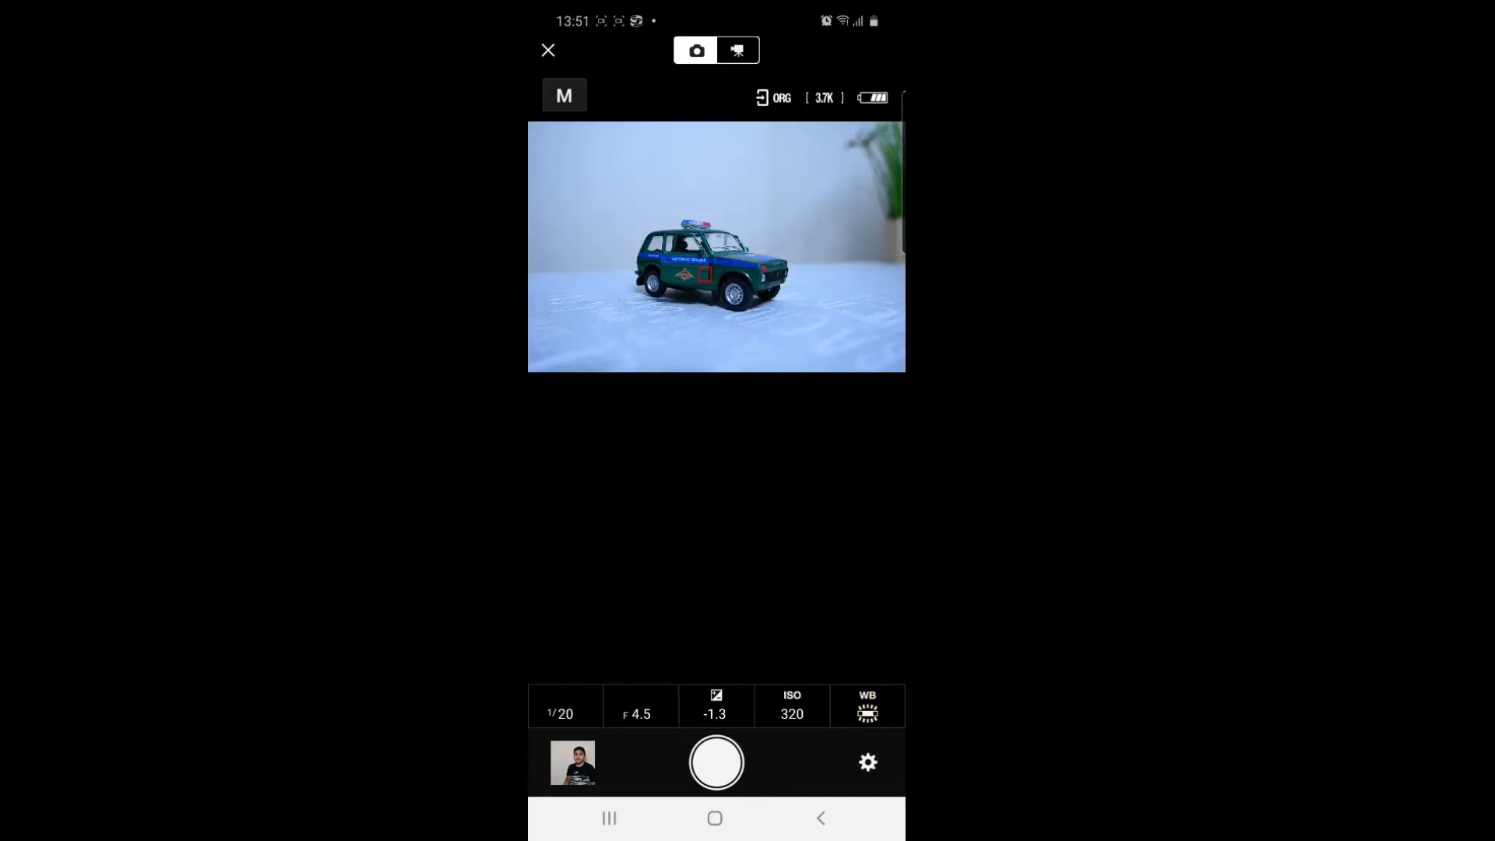
click(866, 705)
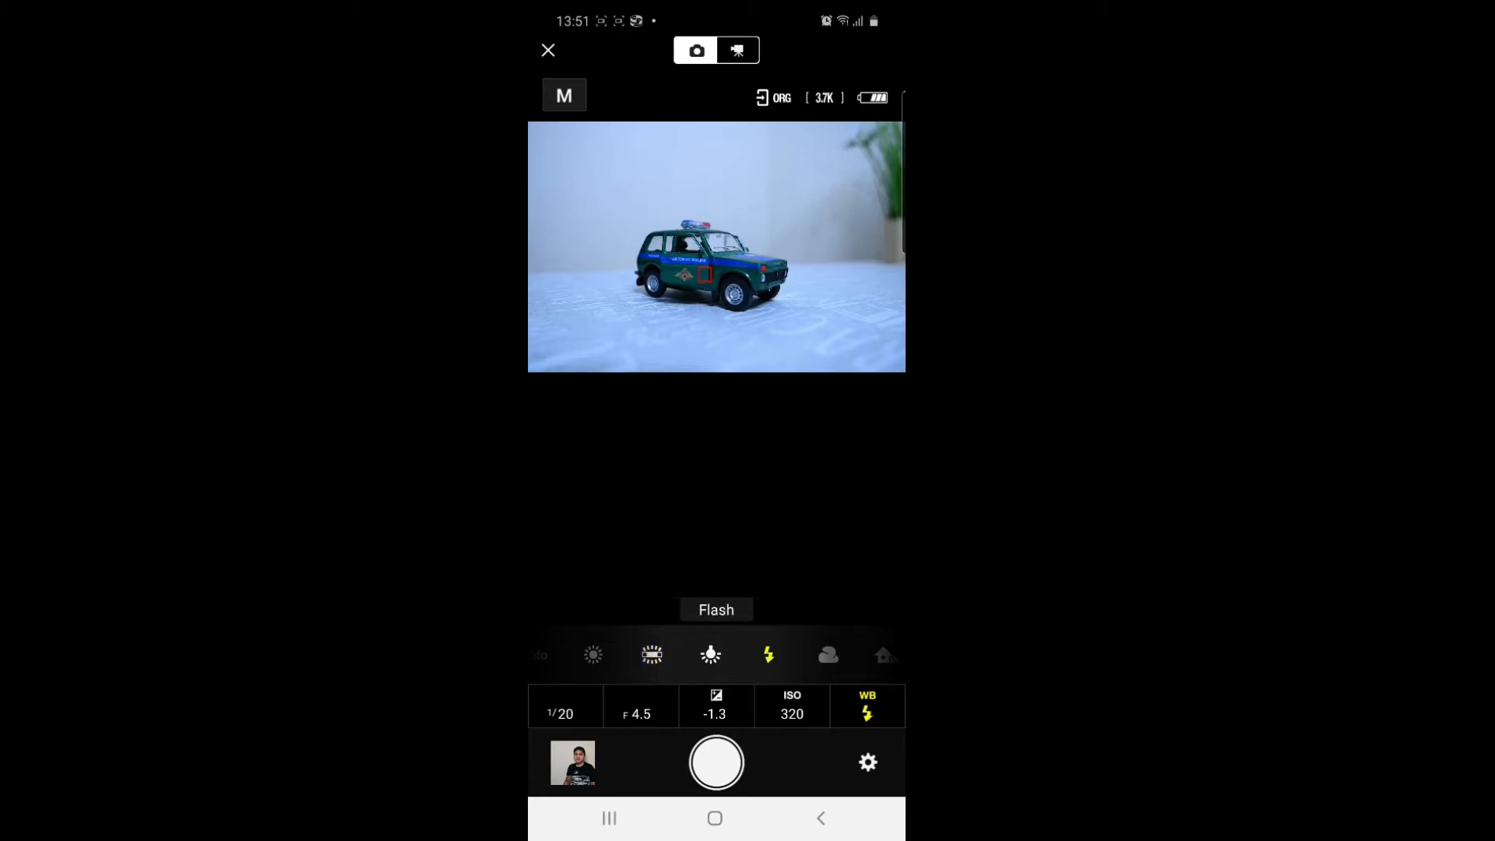
click(866, 713)
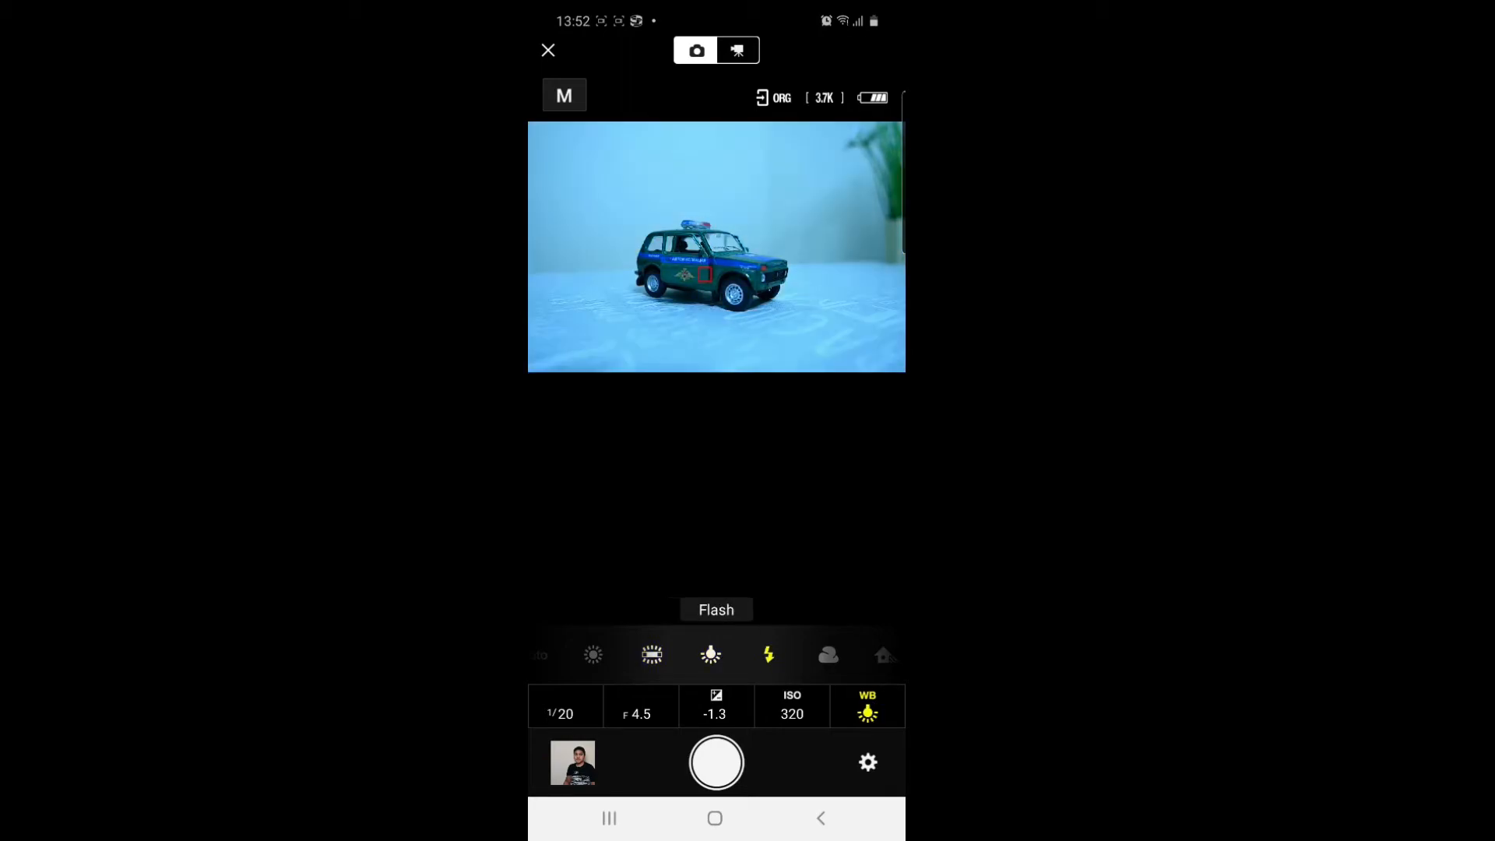
click(828, 655)
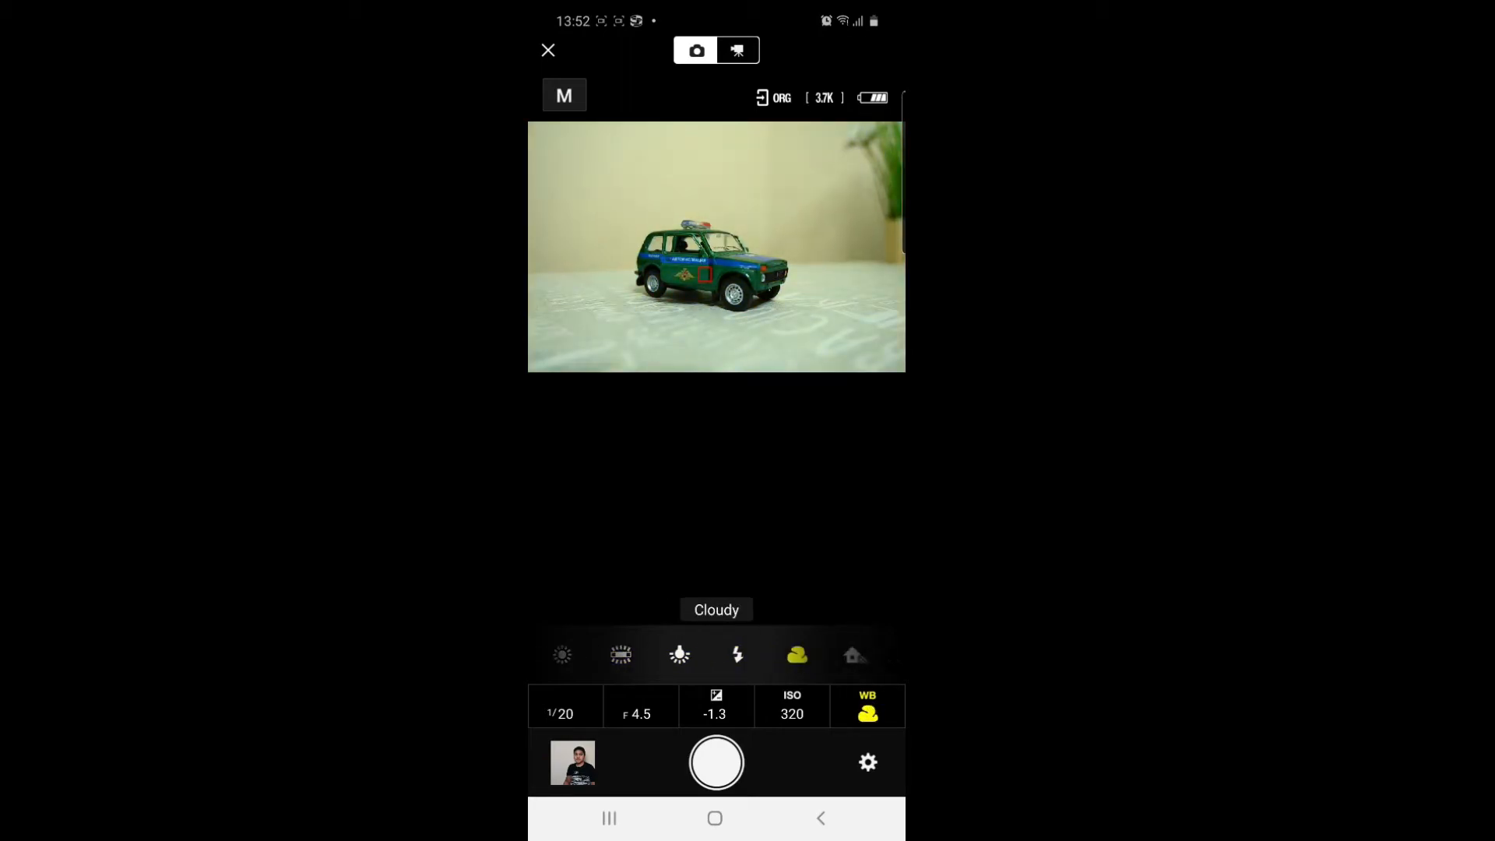
click(866, 707)
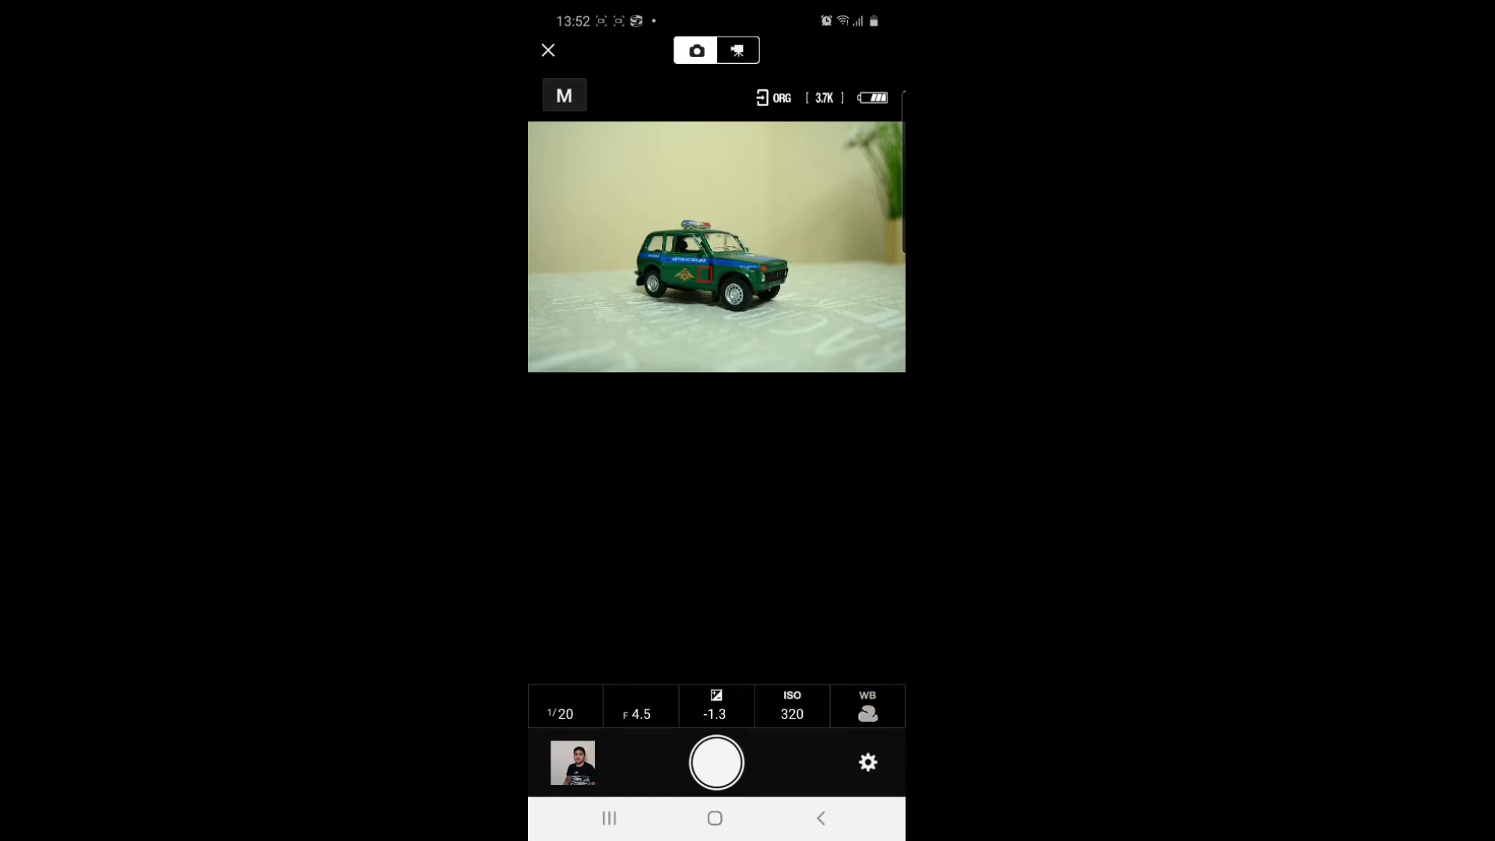
click(867, 706)
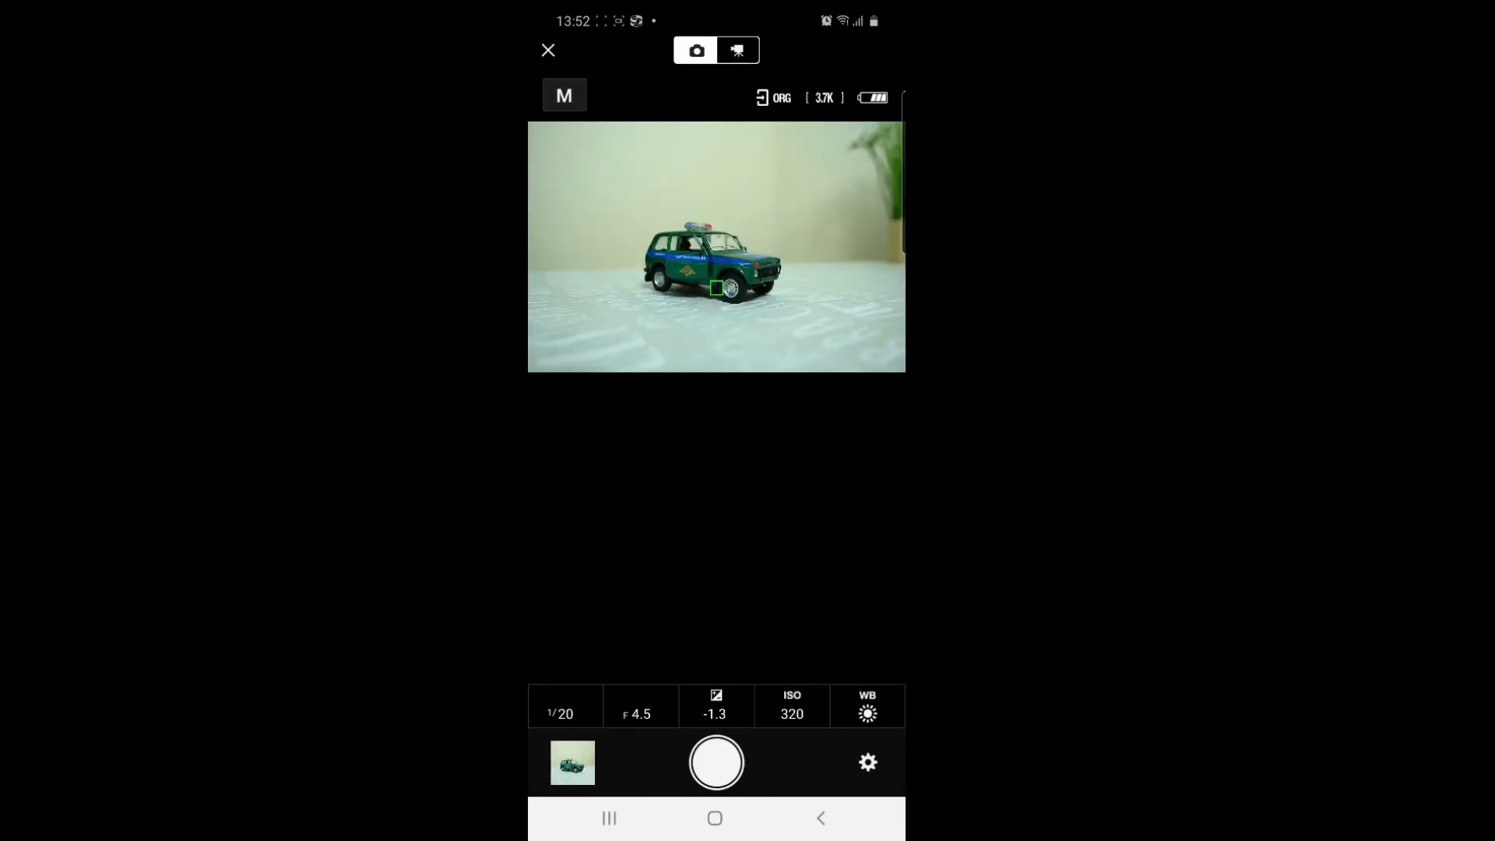
- Exit remote photography, open the camera's pictures, view one full size, and return to thumbnails
click(820, 819)
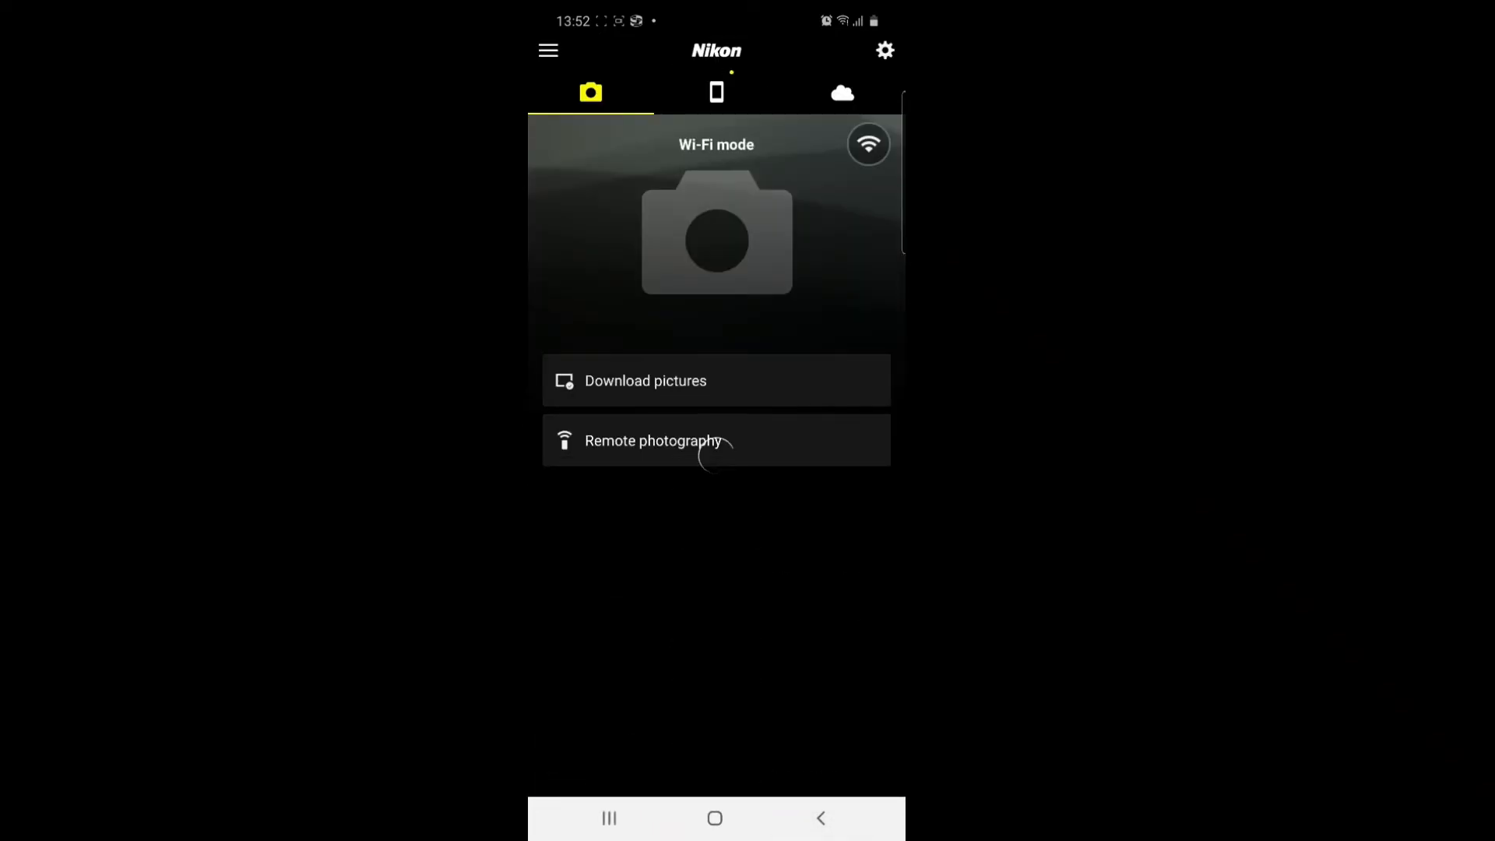
click(645, 381)
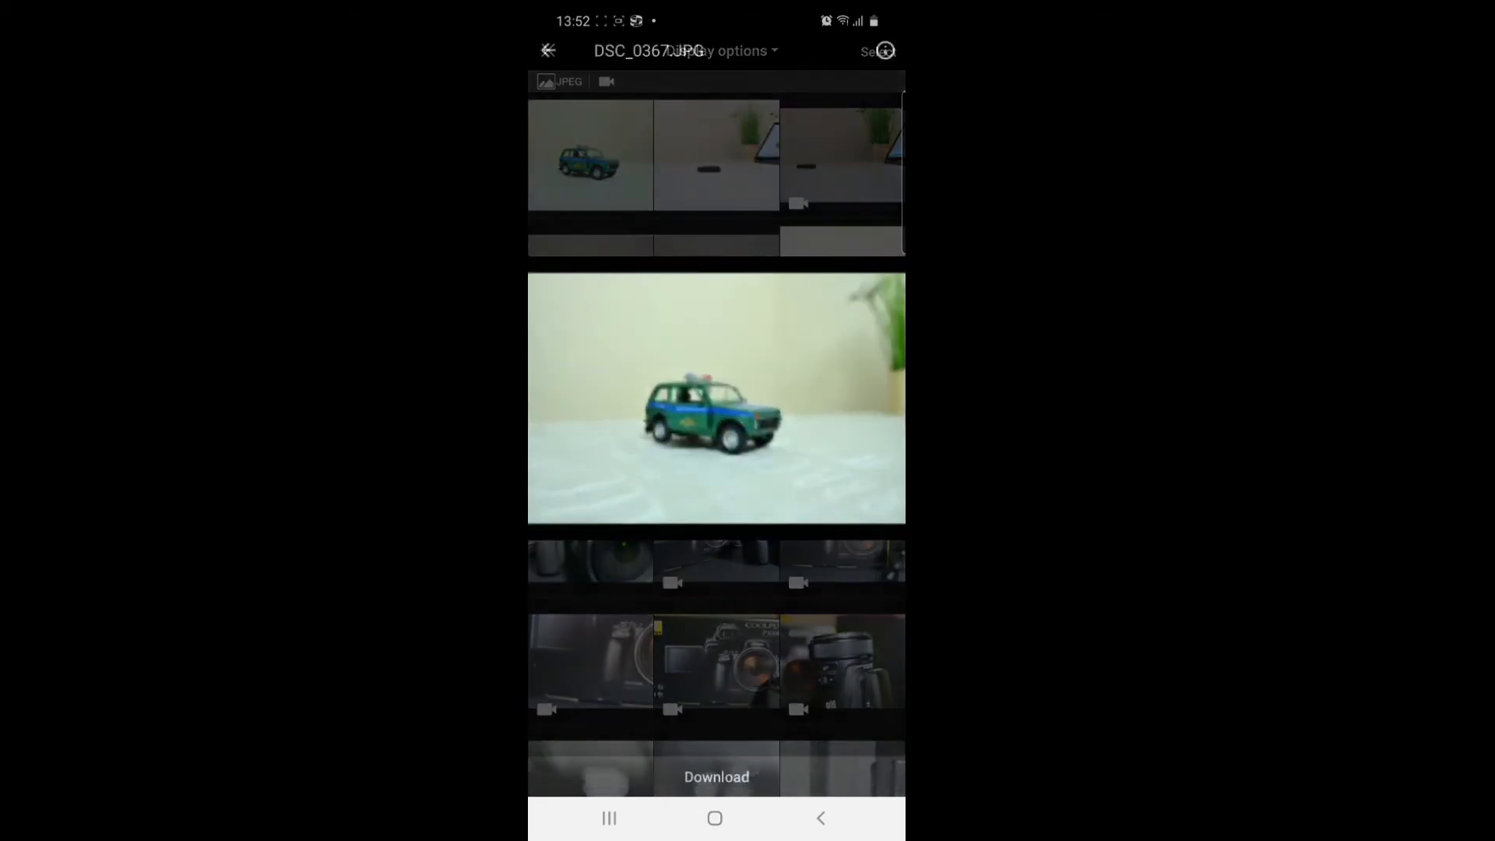
click(717, 398)
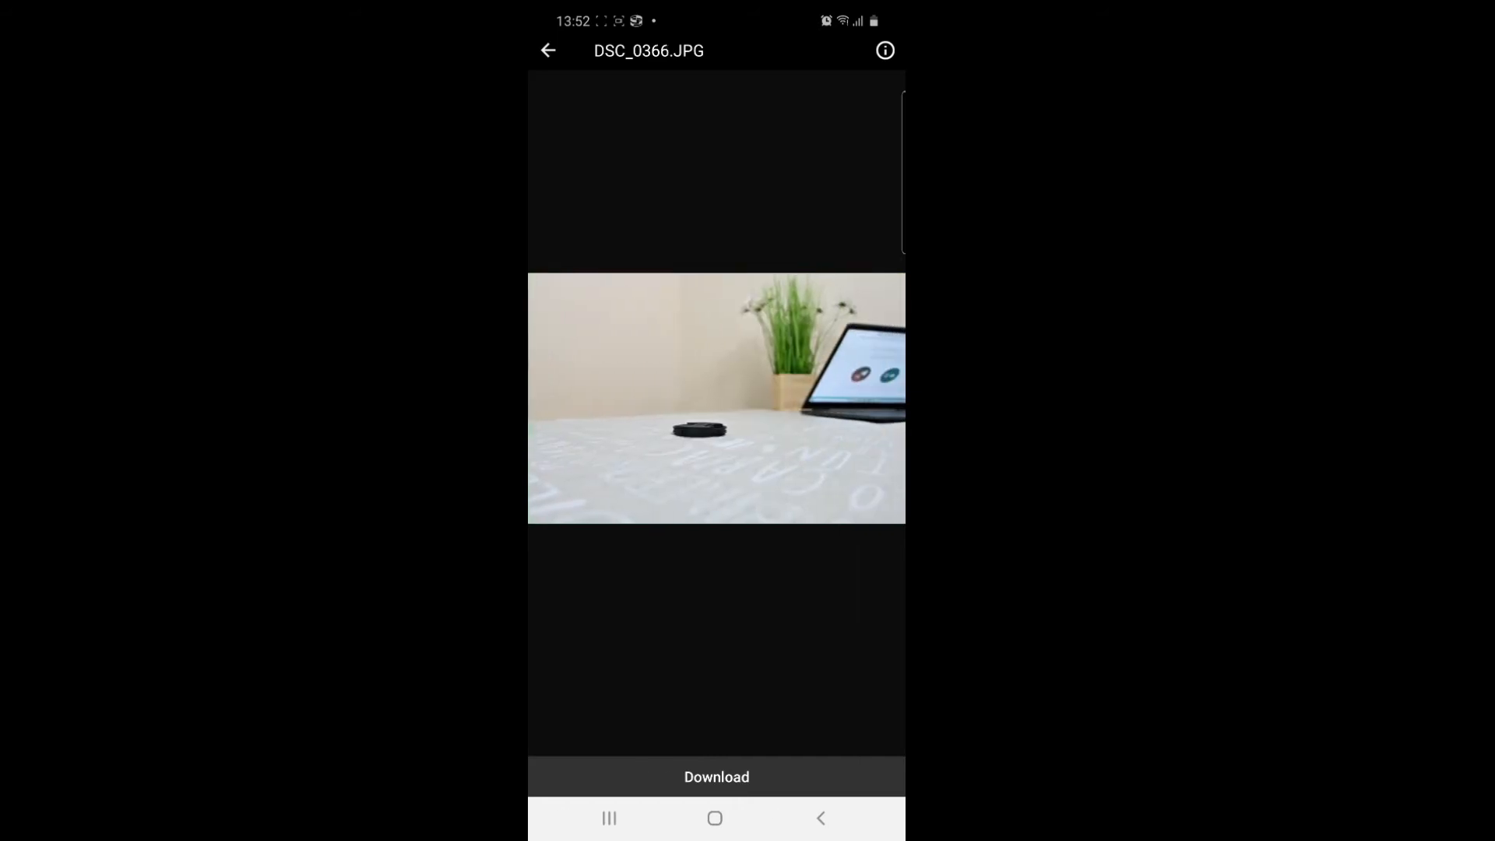
click(548, 50)
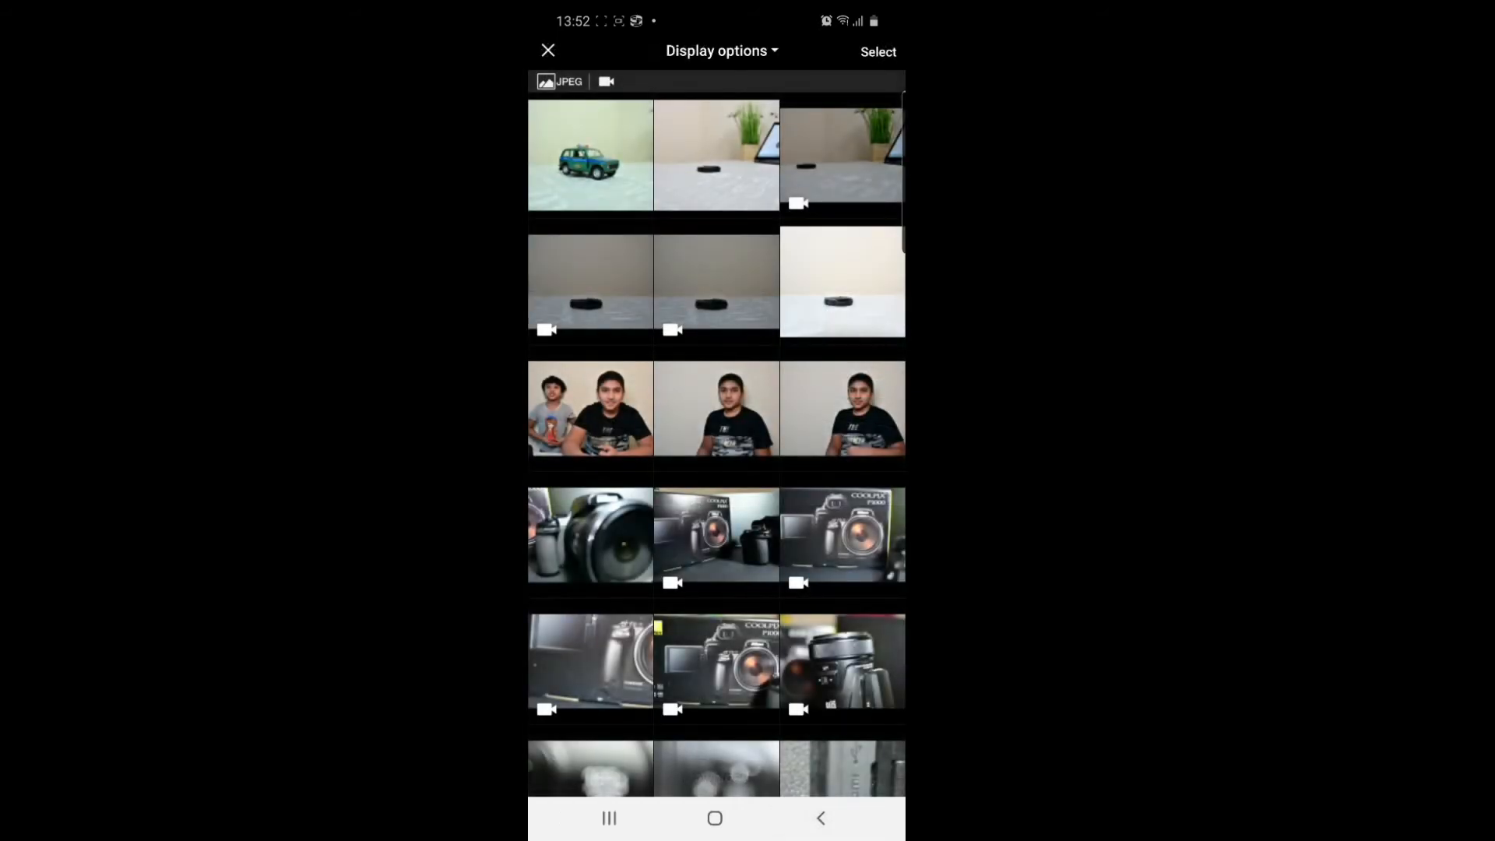
- Select the photo of the small black object and download it at a chosen size
click(589, 154)
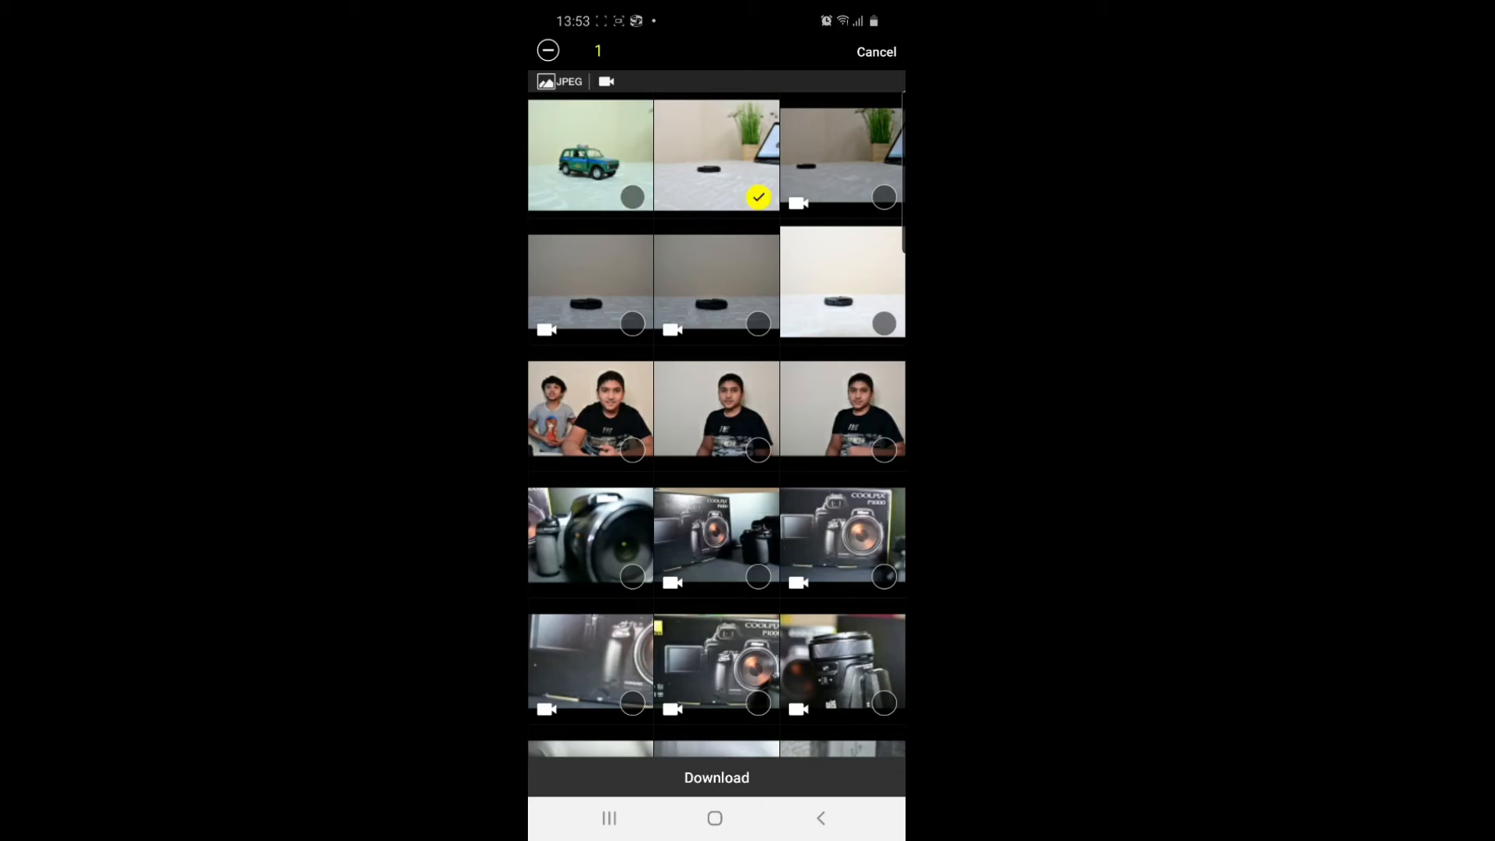
click(717, 777)
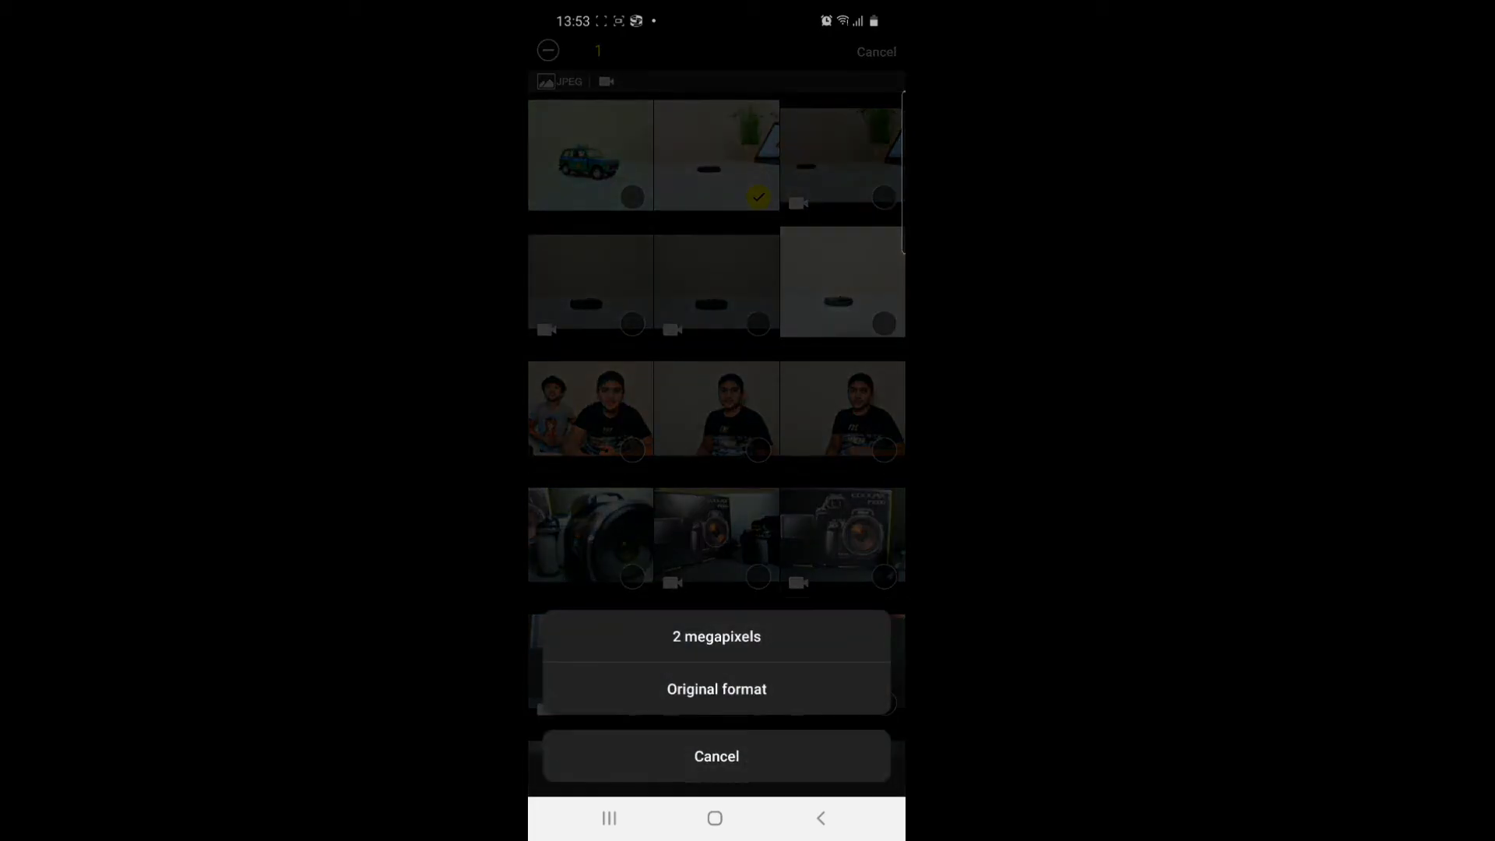
click(716, 756)
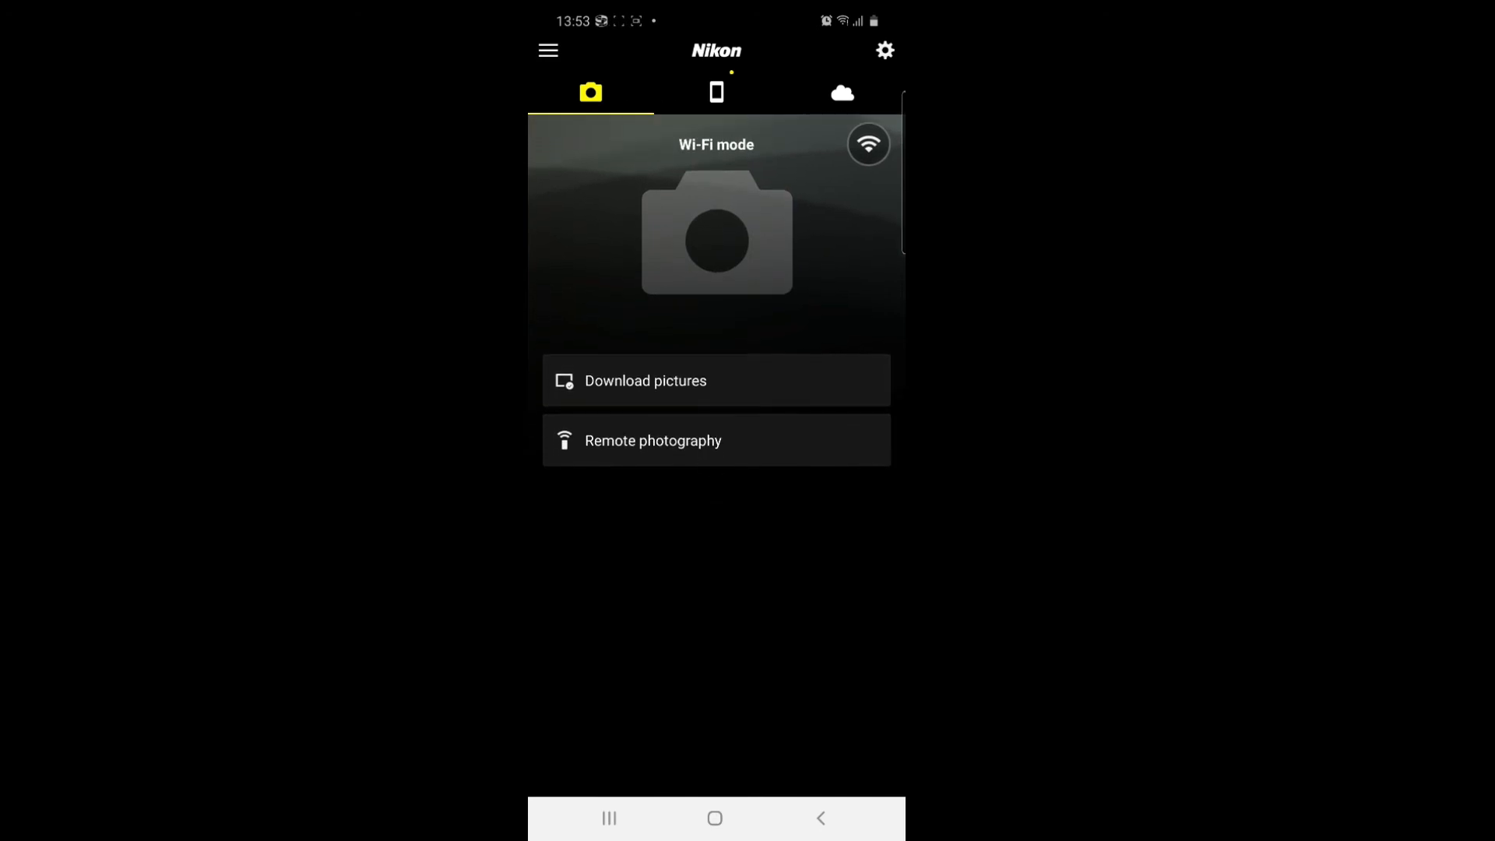